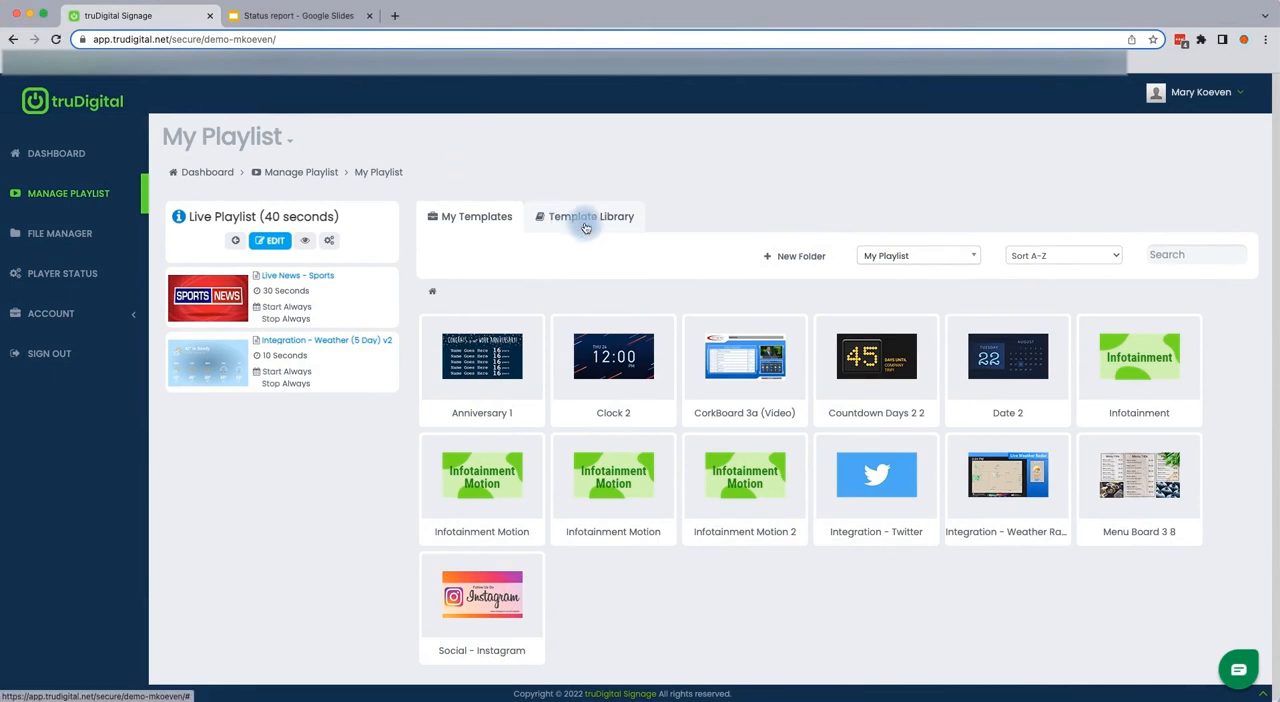
- Search the Template Library for 'Goog' and install the Integration - Google Slides template
click(590, 216)
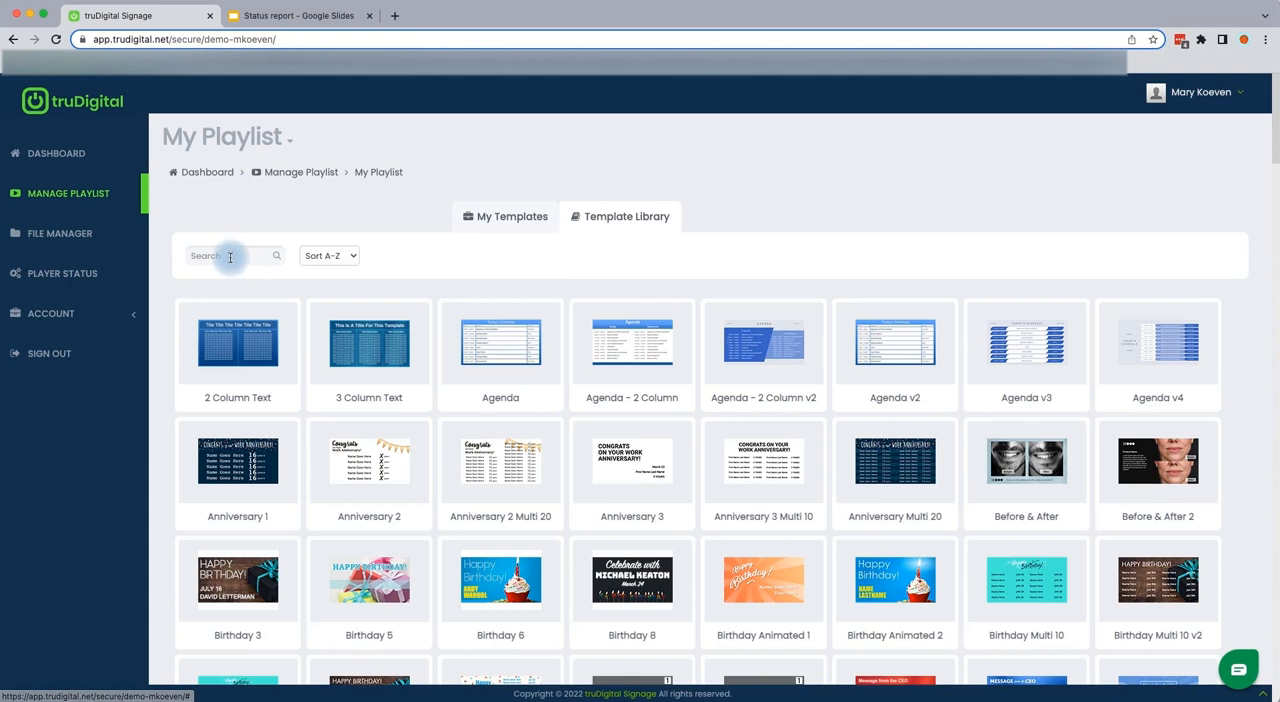
click(230, 256)
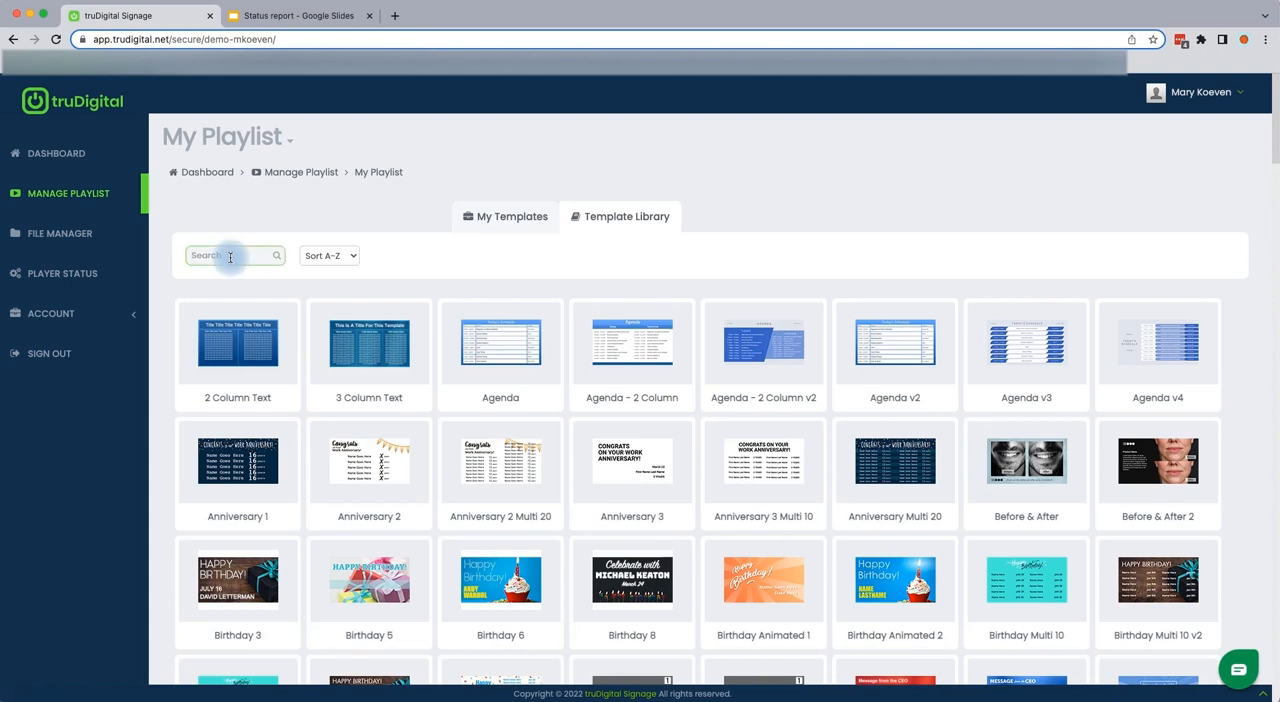
text(Google Slide)
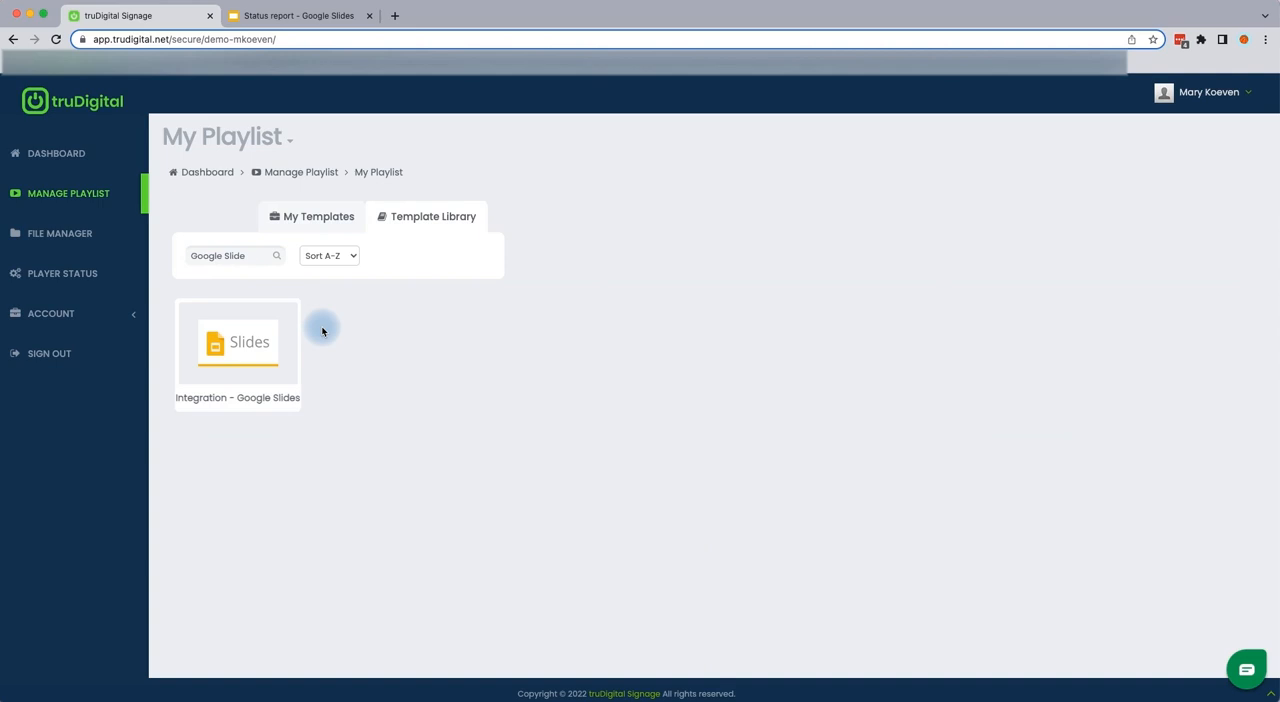
click(236, 356)
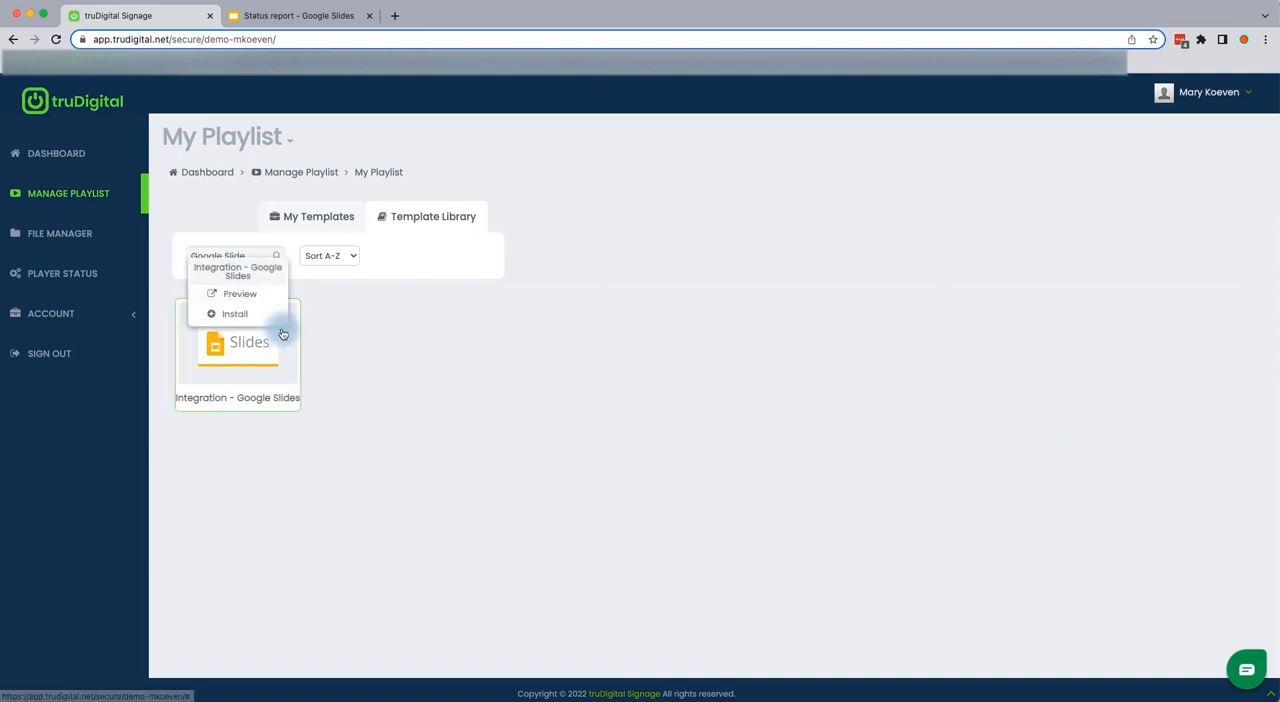
click(234, 312)
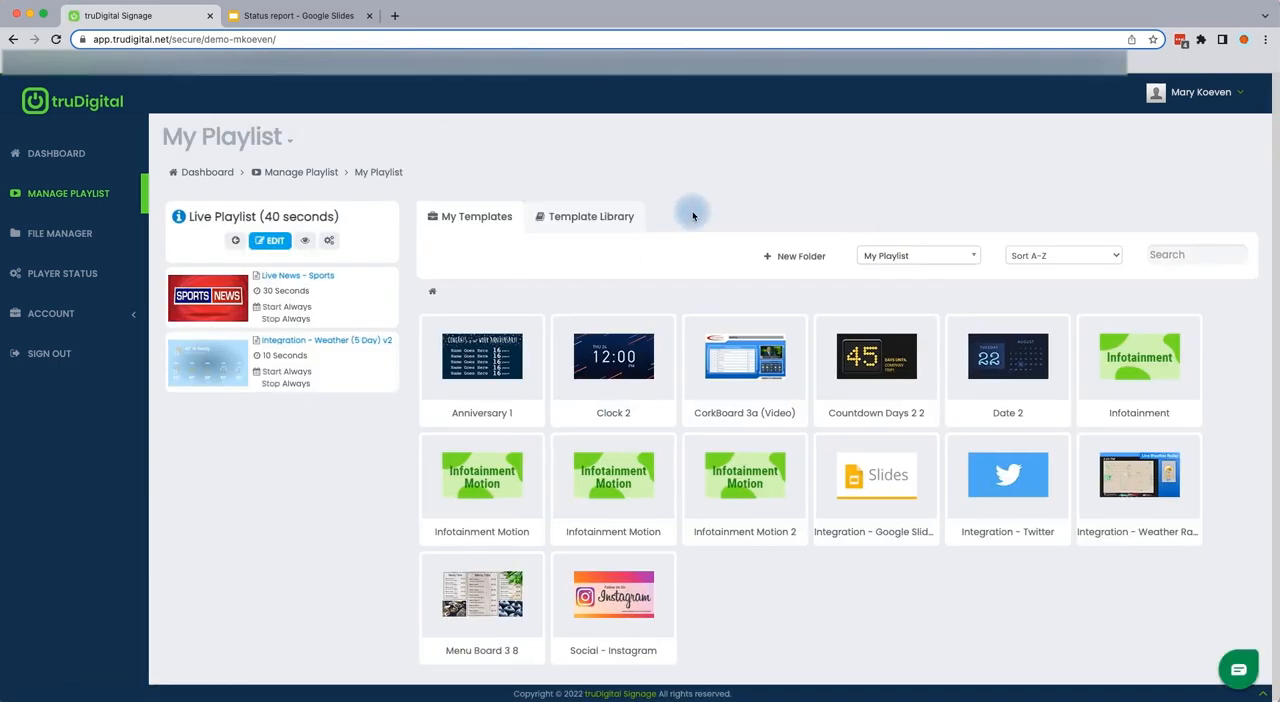
mouse_move(880, 552)
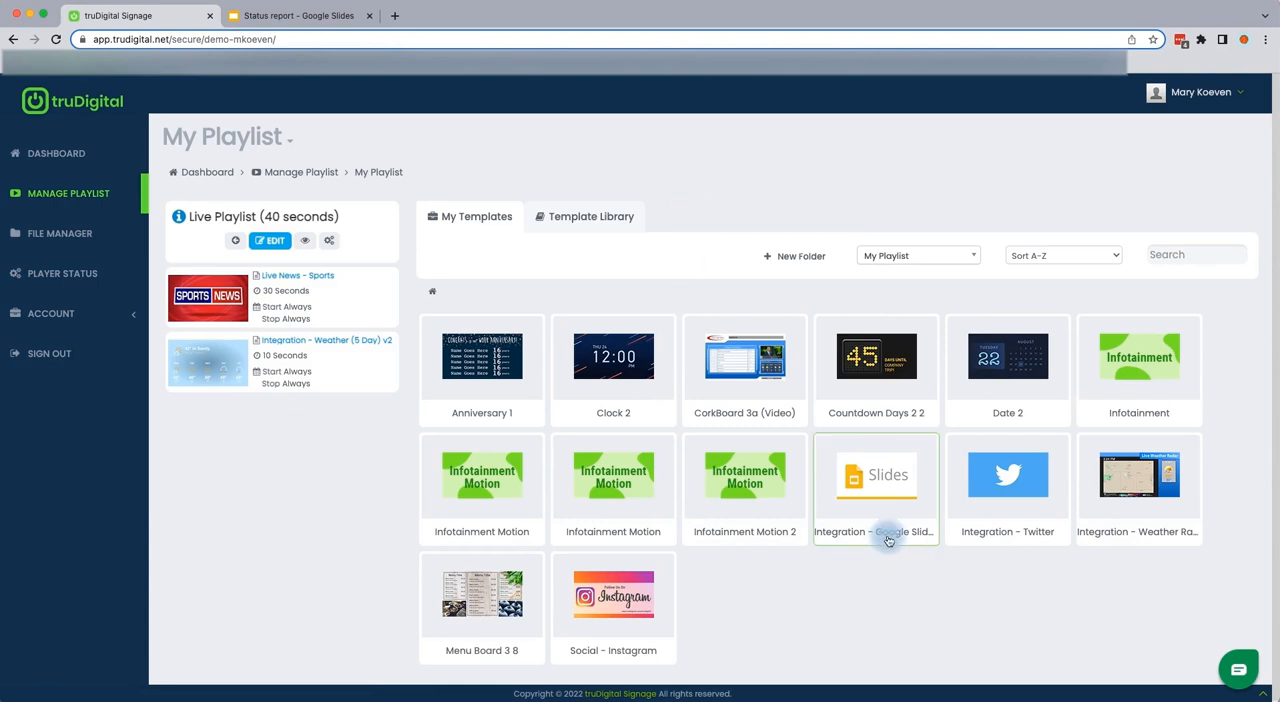
mouse_move(876, 532)
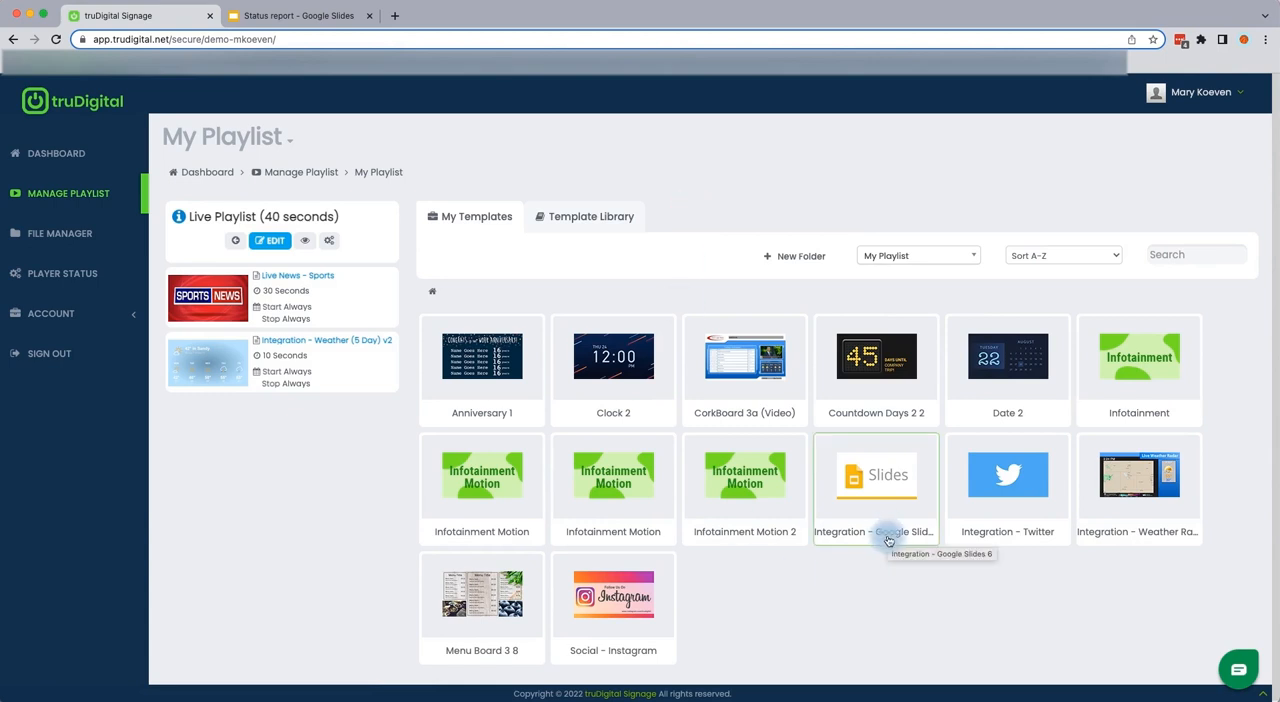
mouse_move(924, 504)
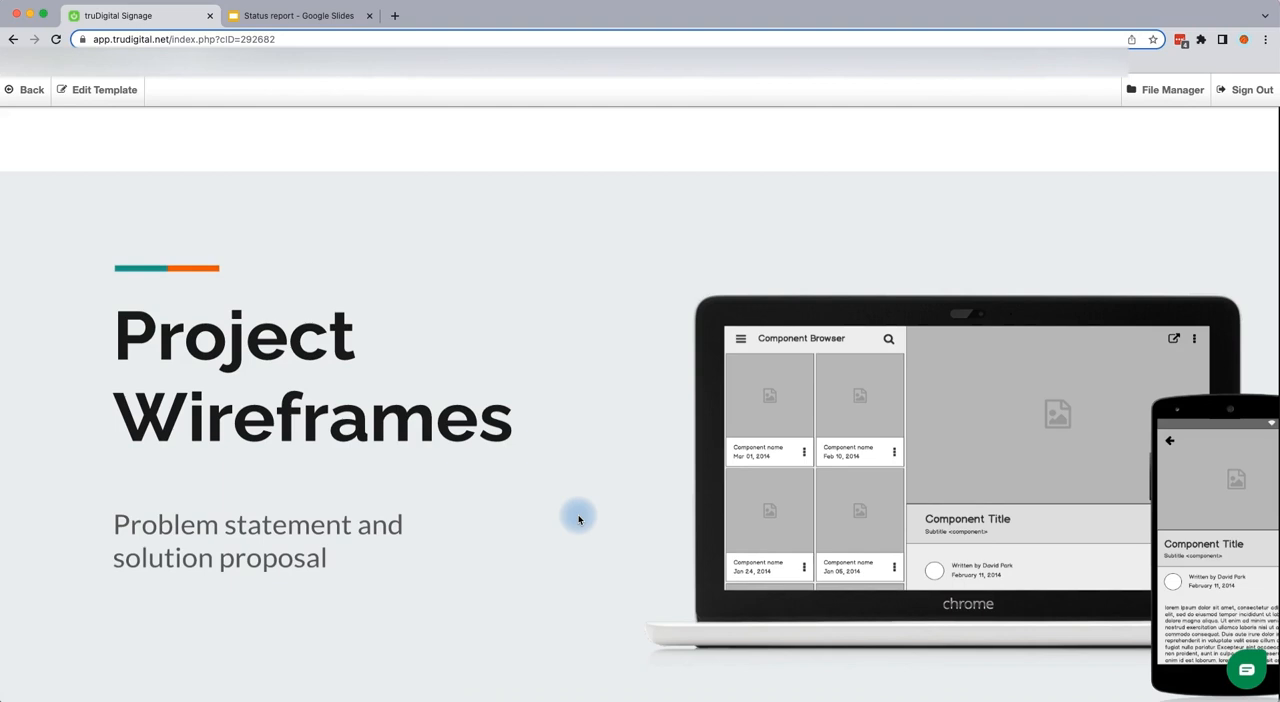
mouse_move(372, 440)
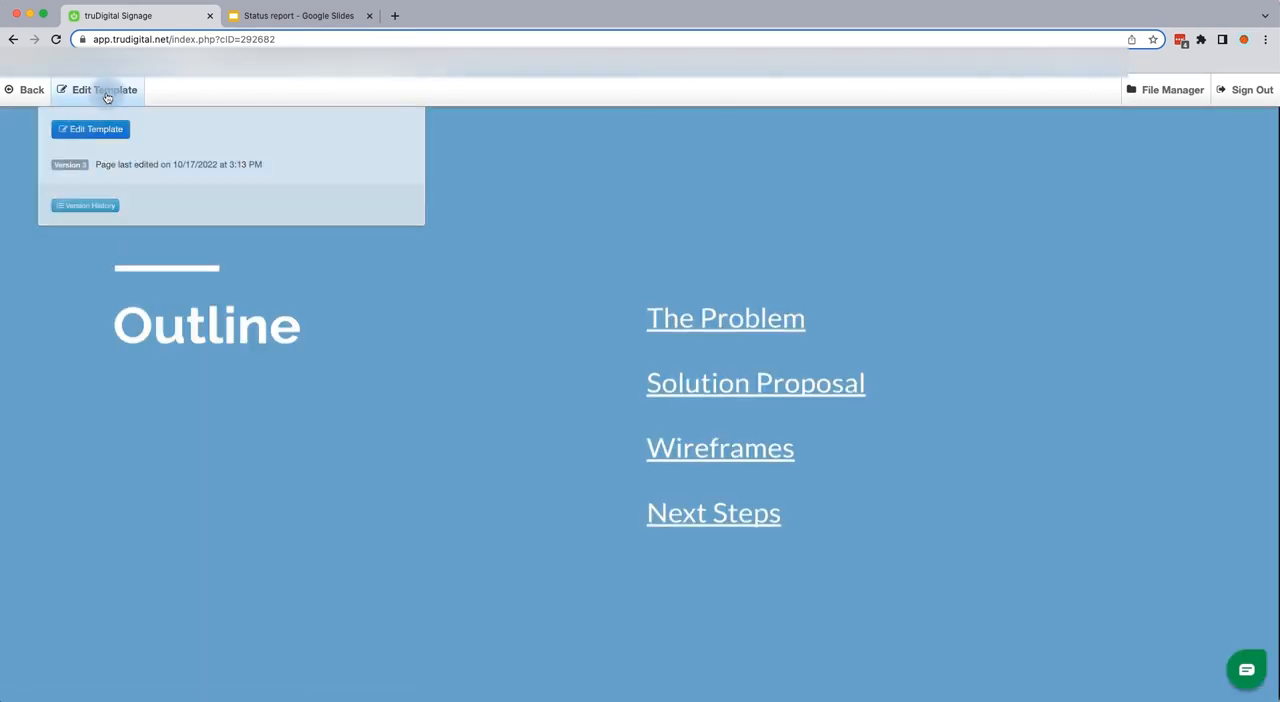
- Enter edit mode on the template and bring up the Edit Google Slides settings dialog
click(90, 128)
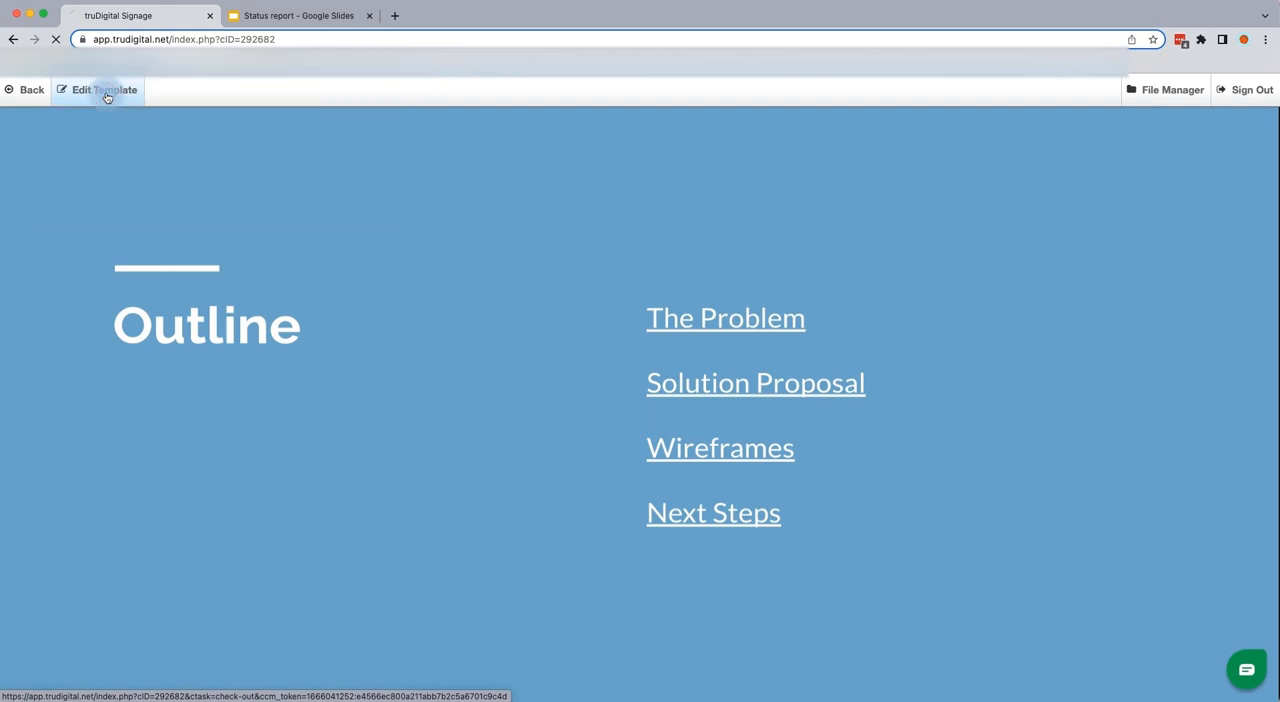
click(96, 90)
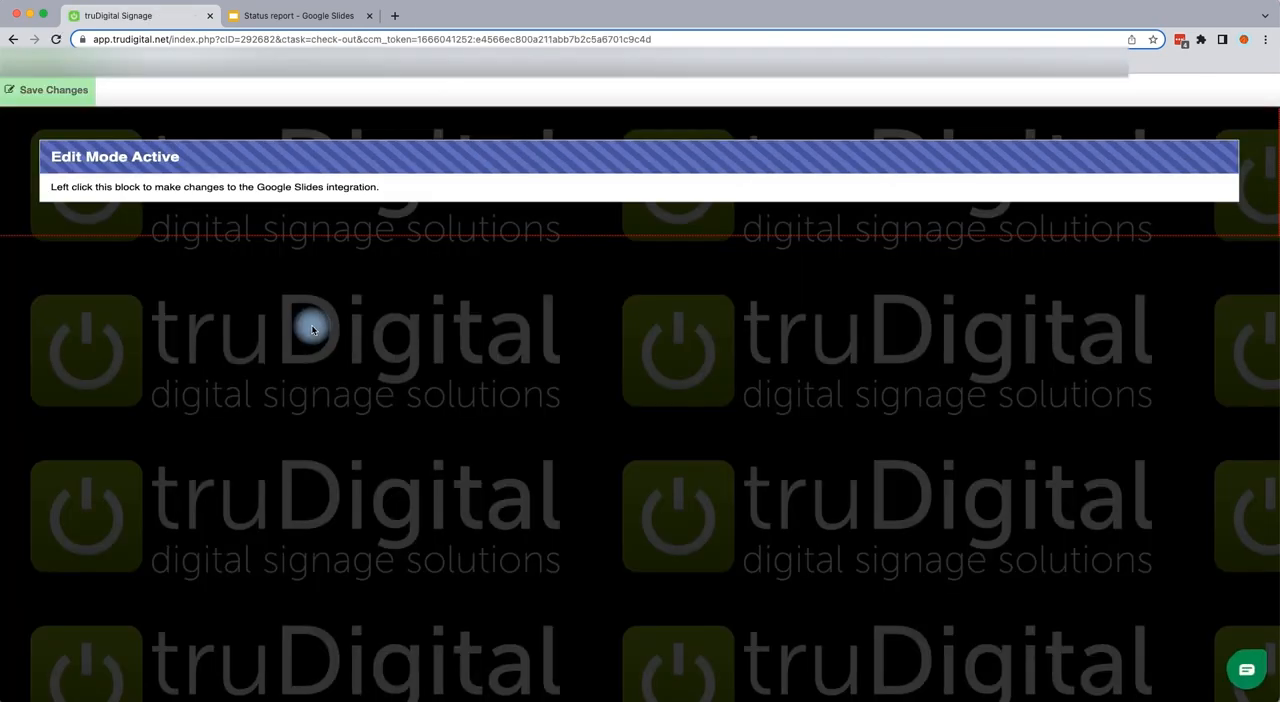
mouse_move(364, 272)
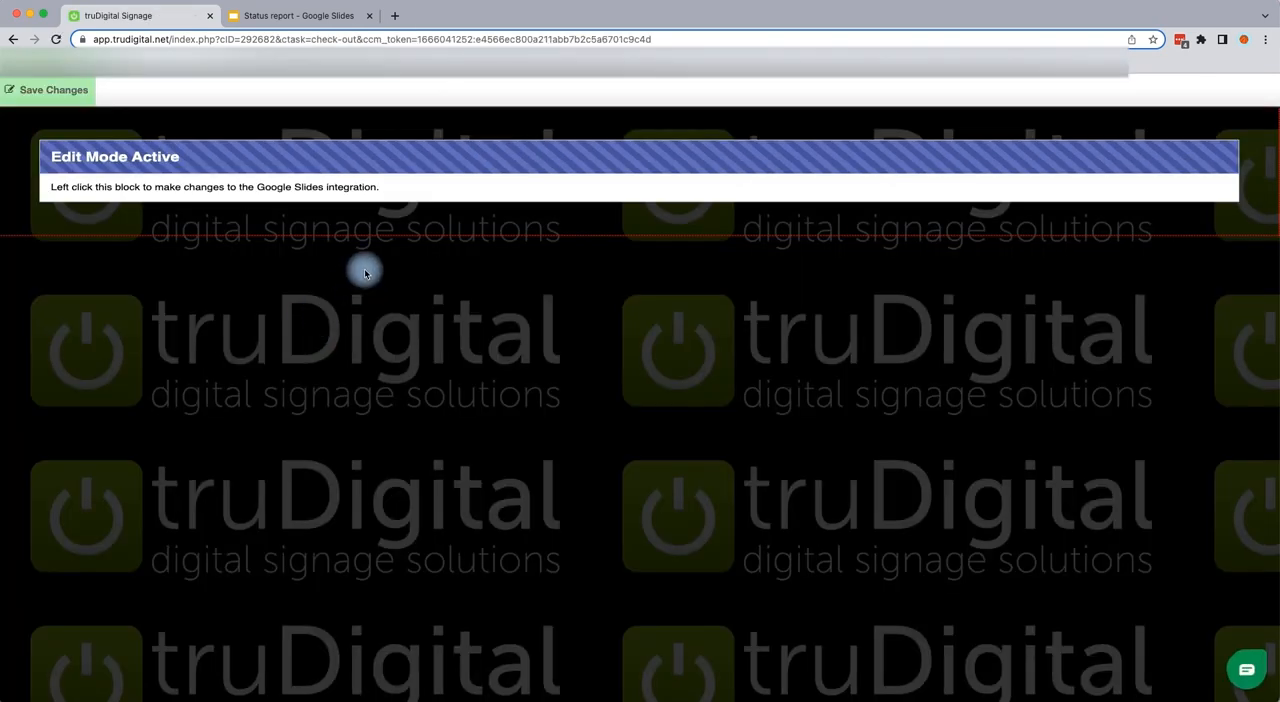
click(364, 272)
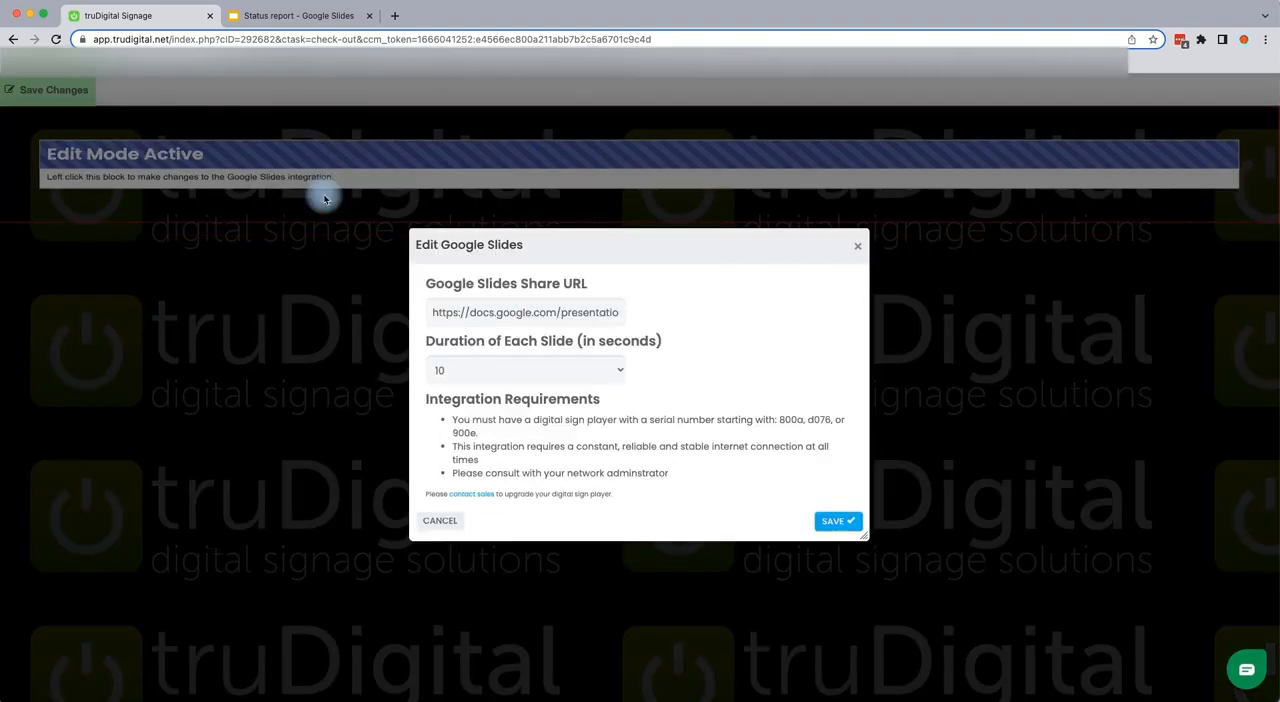
mouse_move(556, 420)
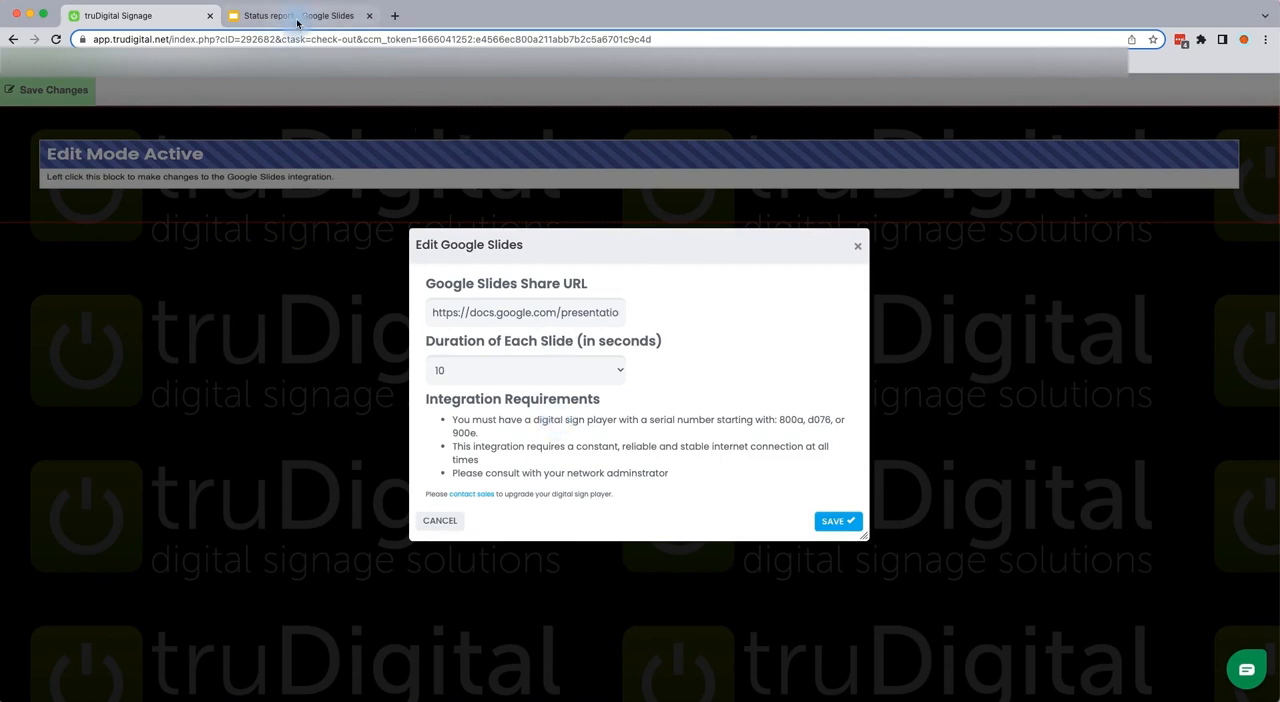
- Switch to the Status report presentation's browser tab
click(290, 16)
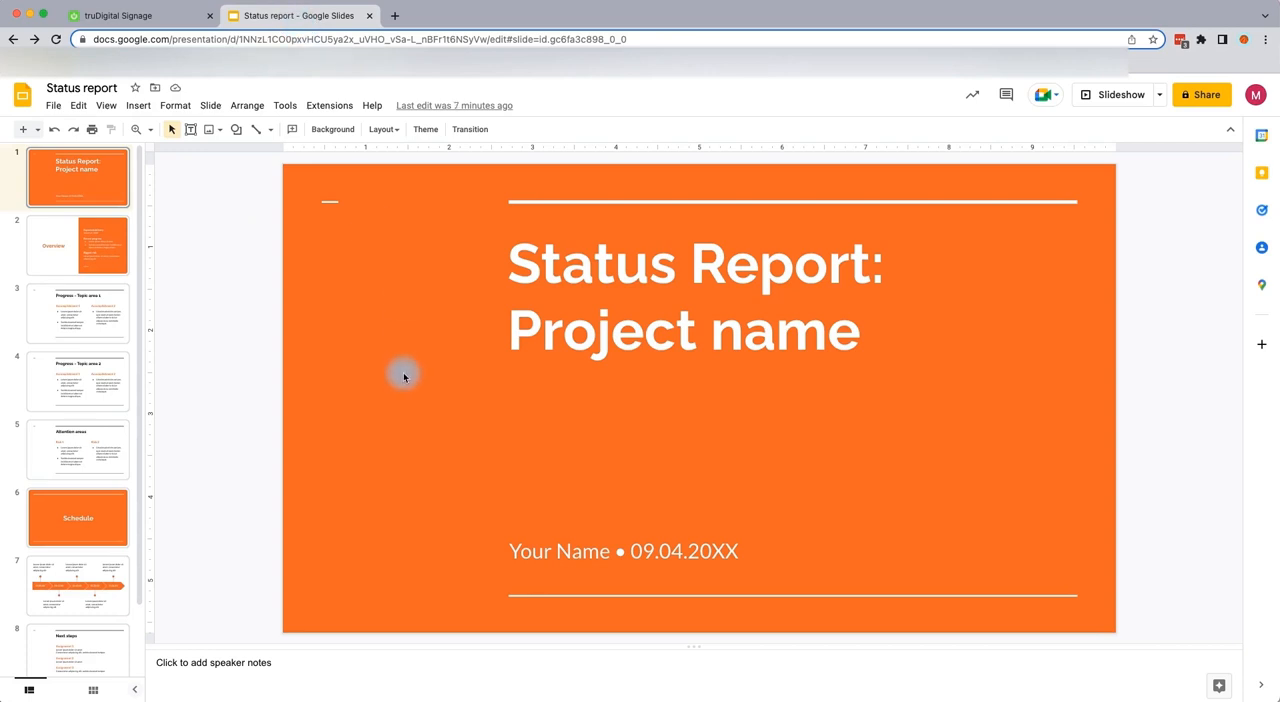
mouse_move(1090, 228)
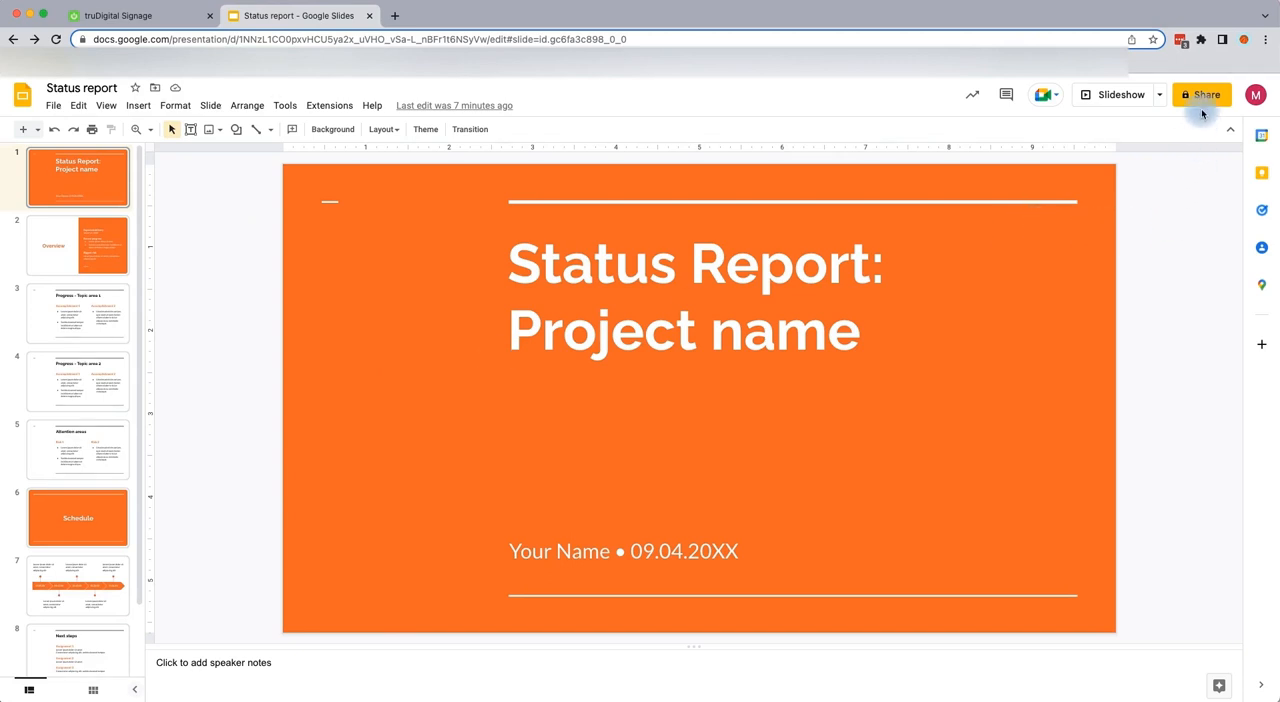
mouse_move(1202, 94)
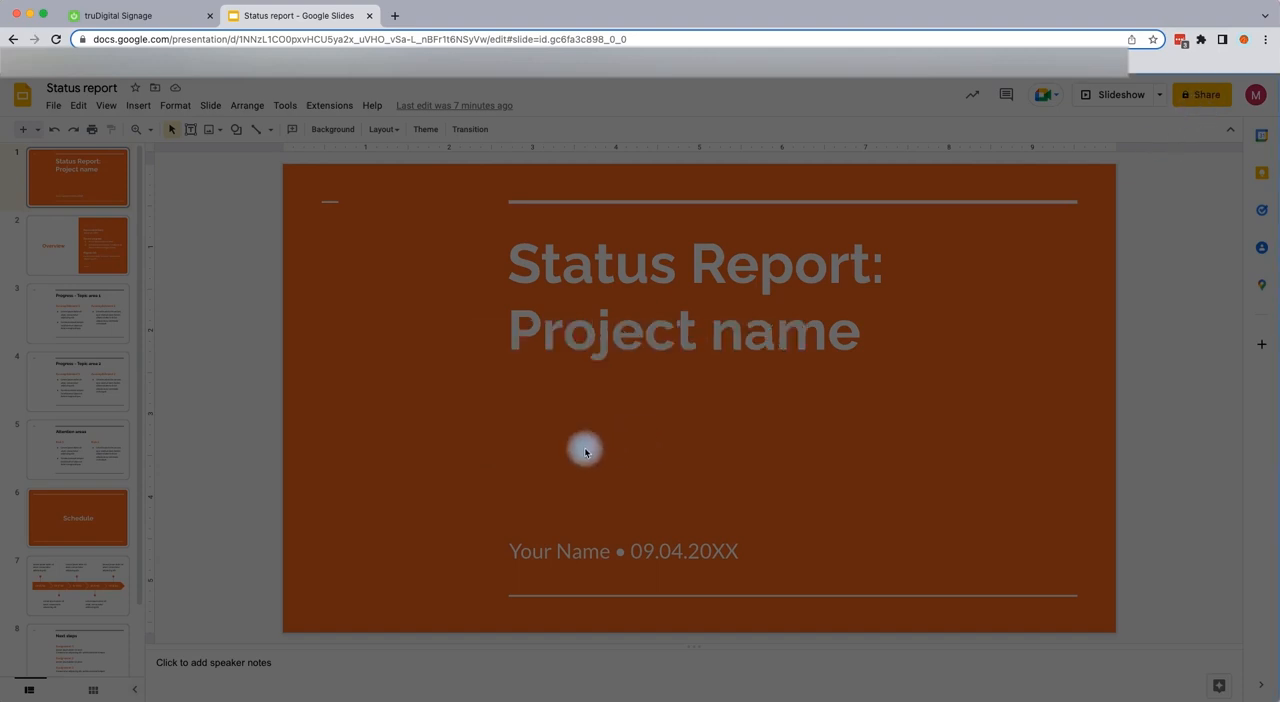
- In the Share dialog, set general access to 'Anyone with the link' as viewer
click(1200, 94)
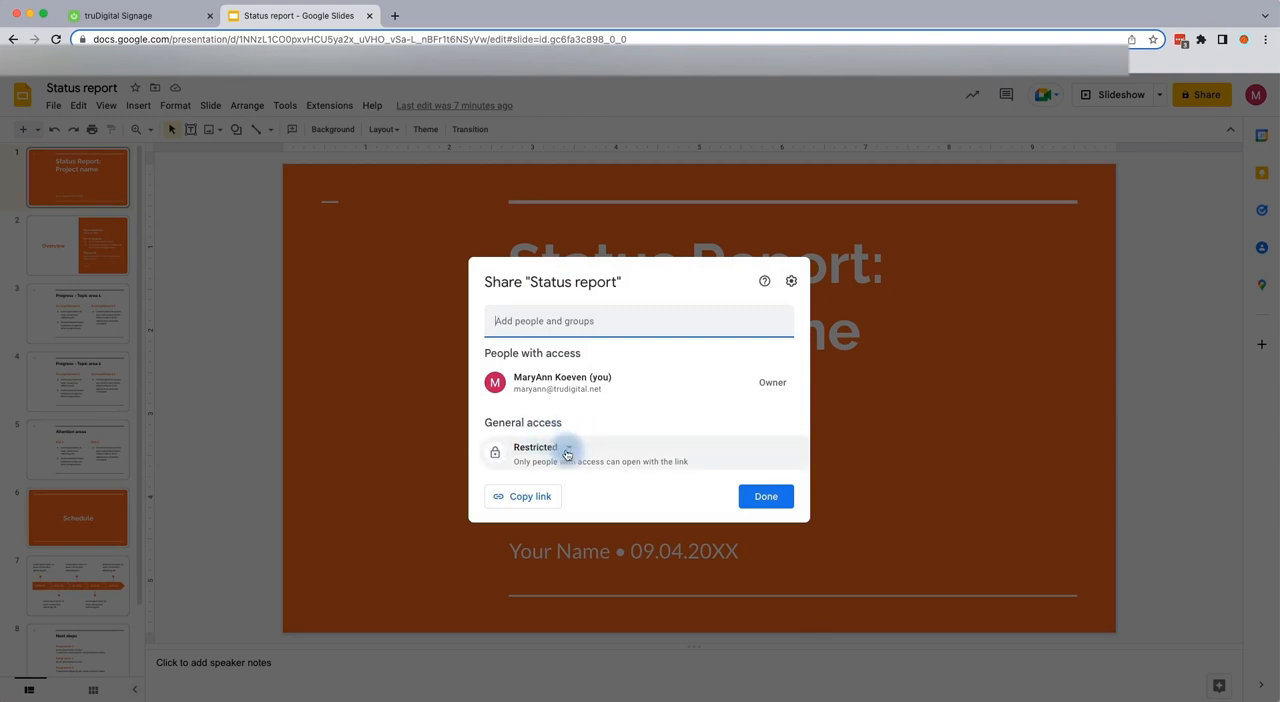
click(536, 452)
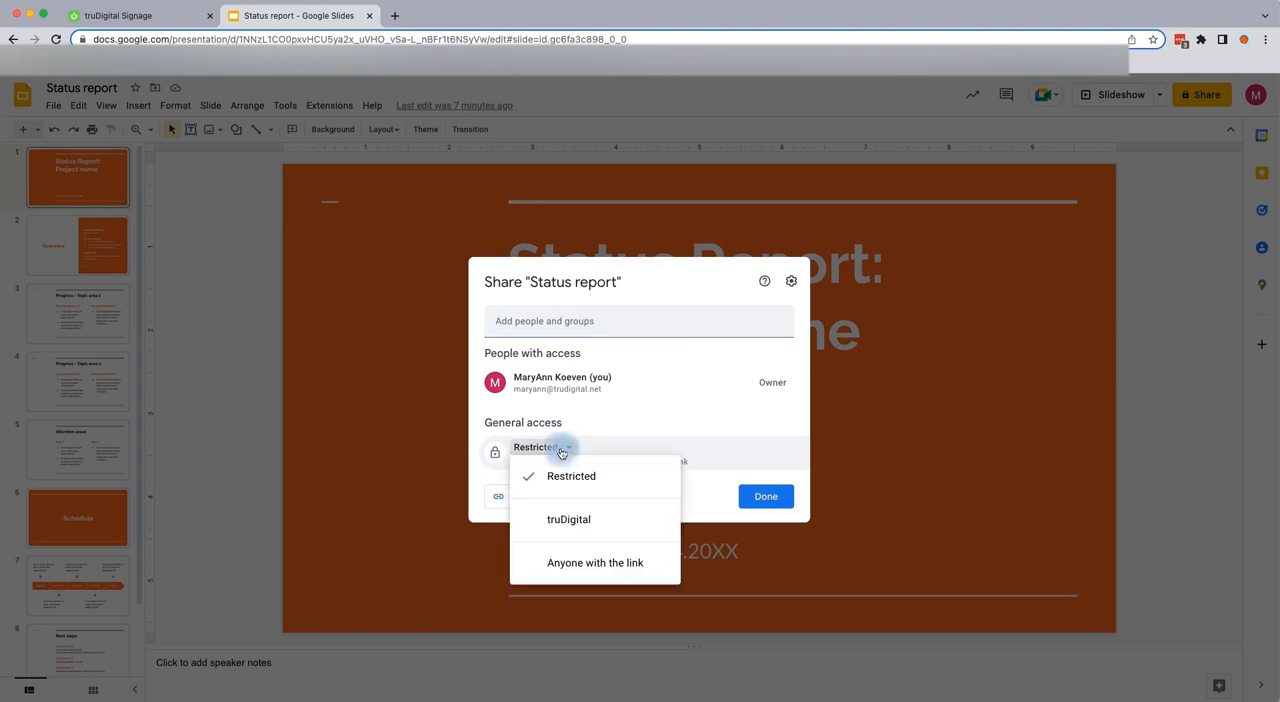
mouse_move(568, 520)
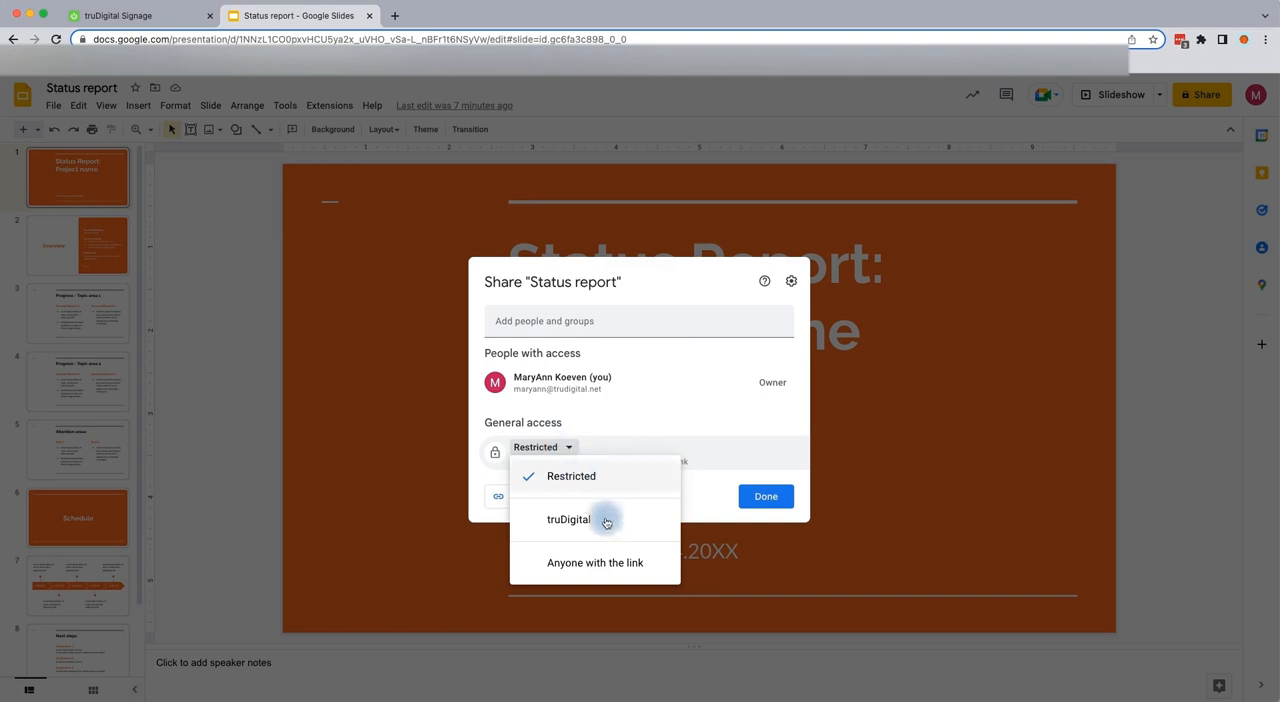
mouse_move(596, 562)
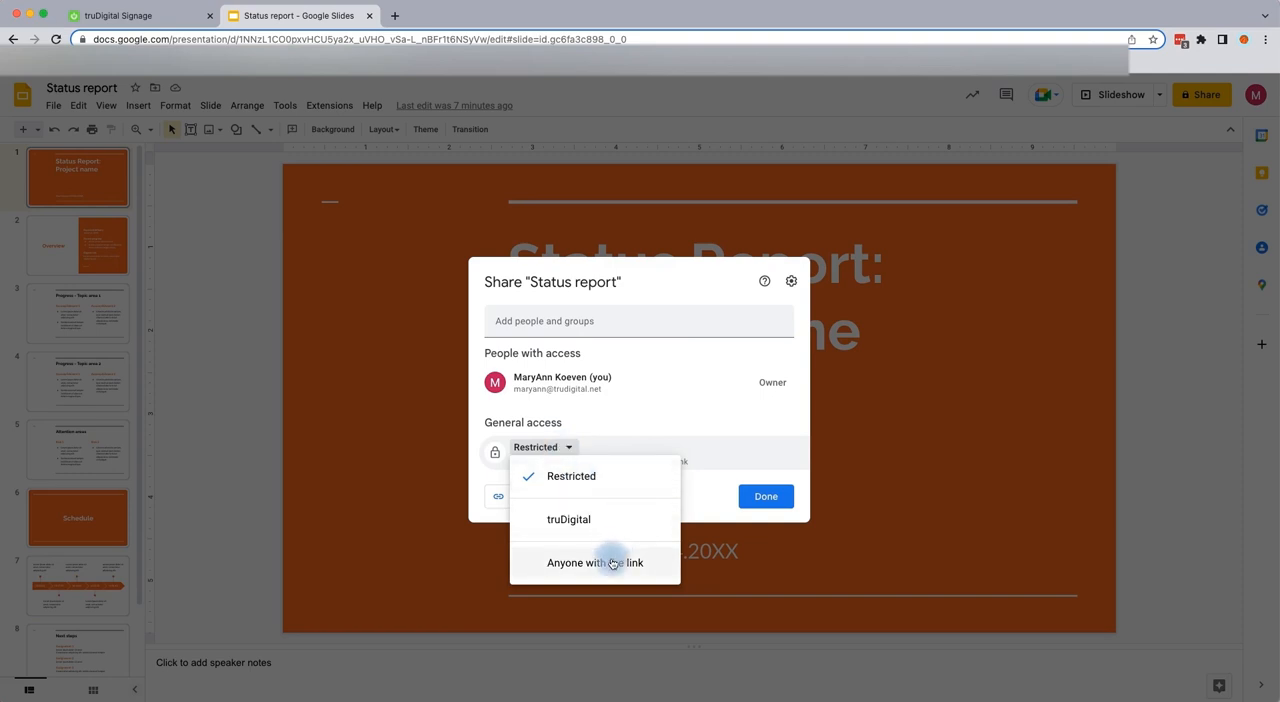
mouse_move(622, 562)
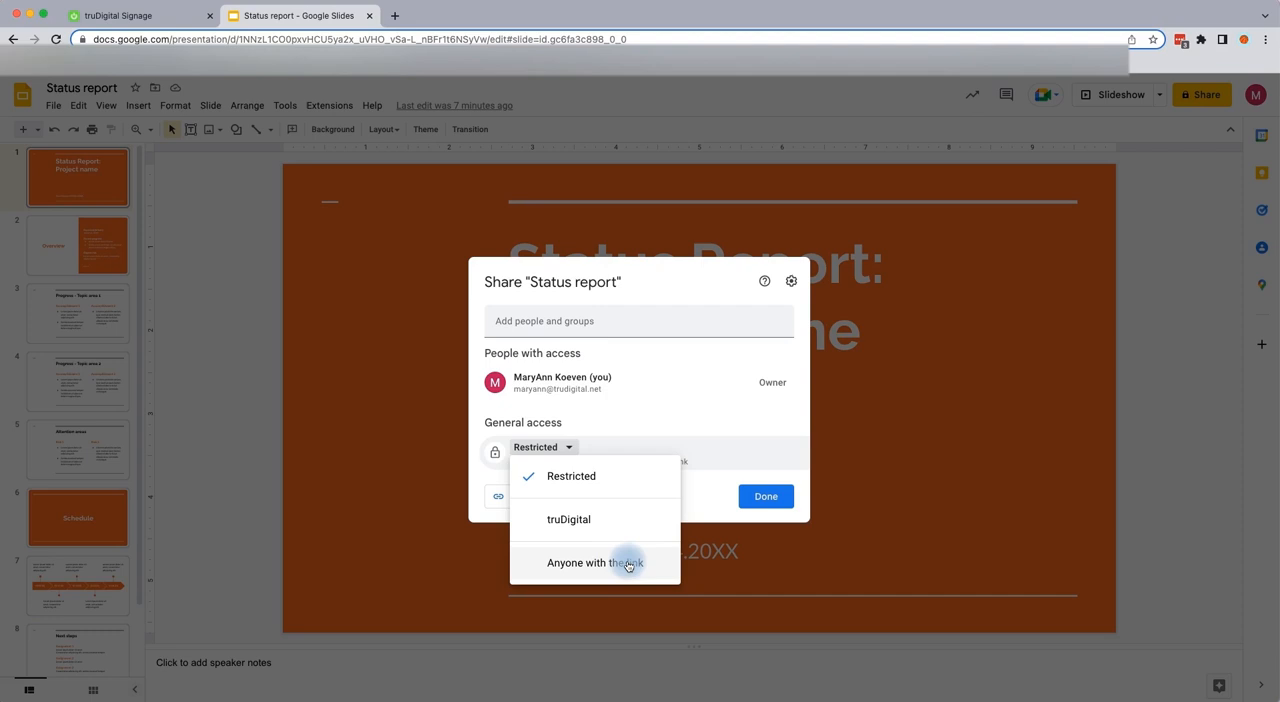
mouse_move(652, 566)
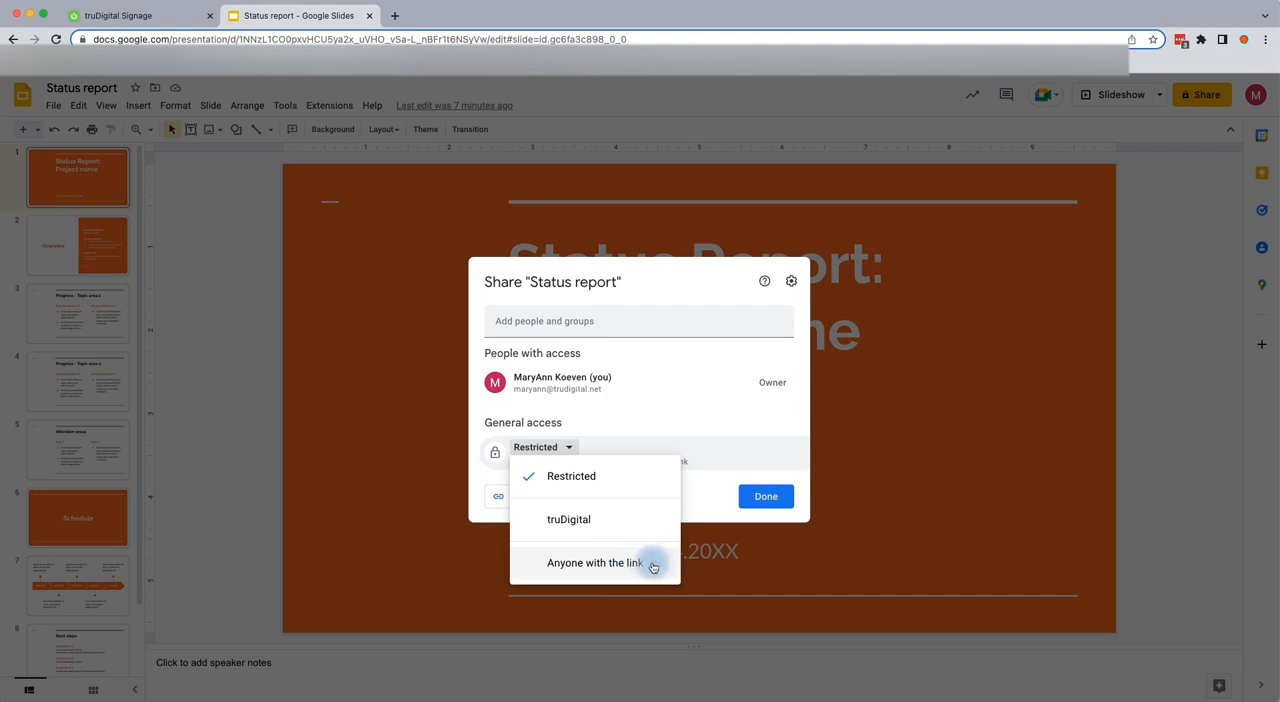
click(594, 562)
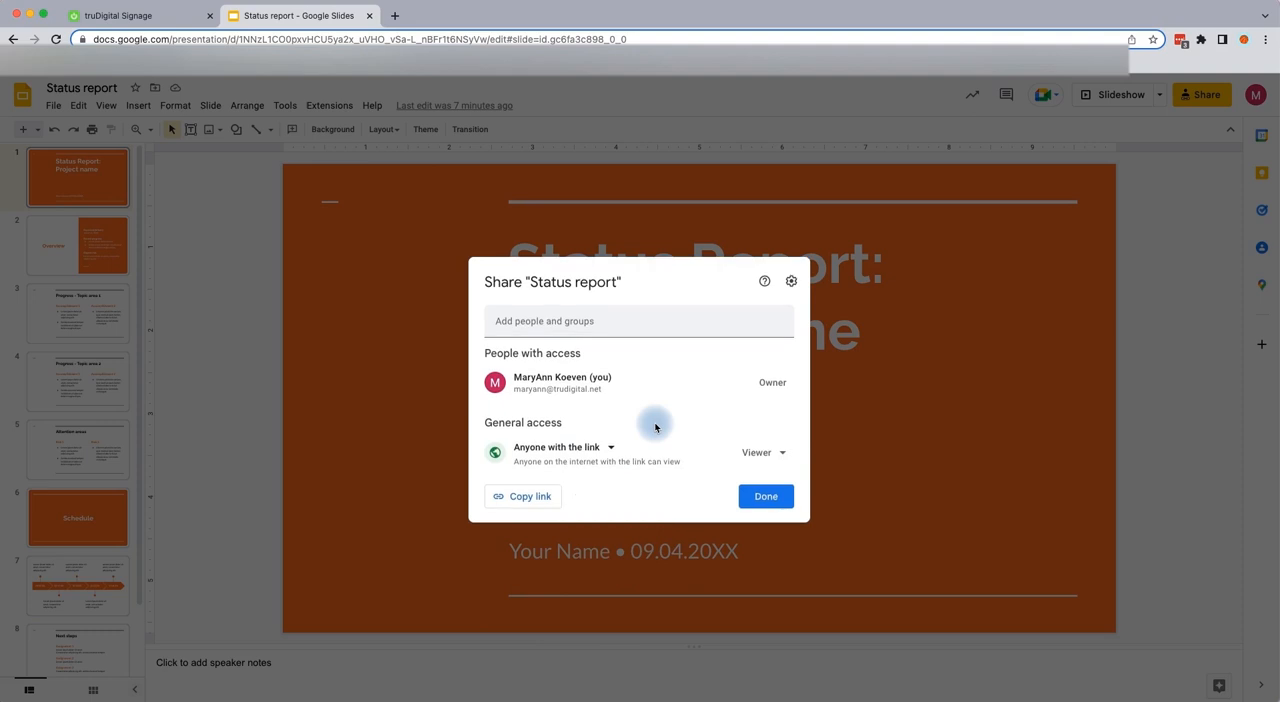
mouse_move(626, 472)
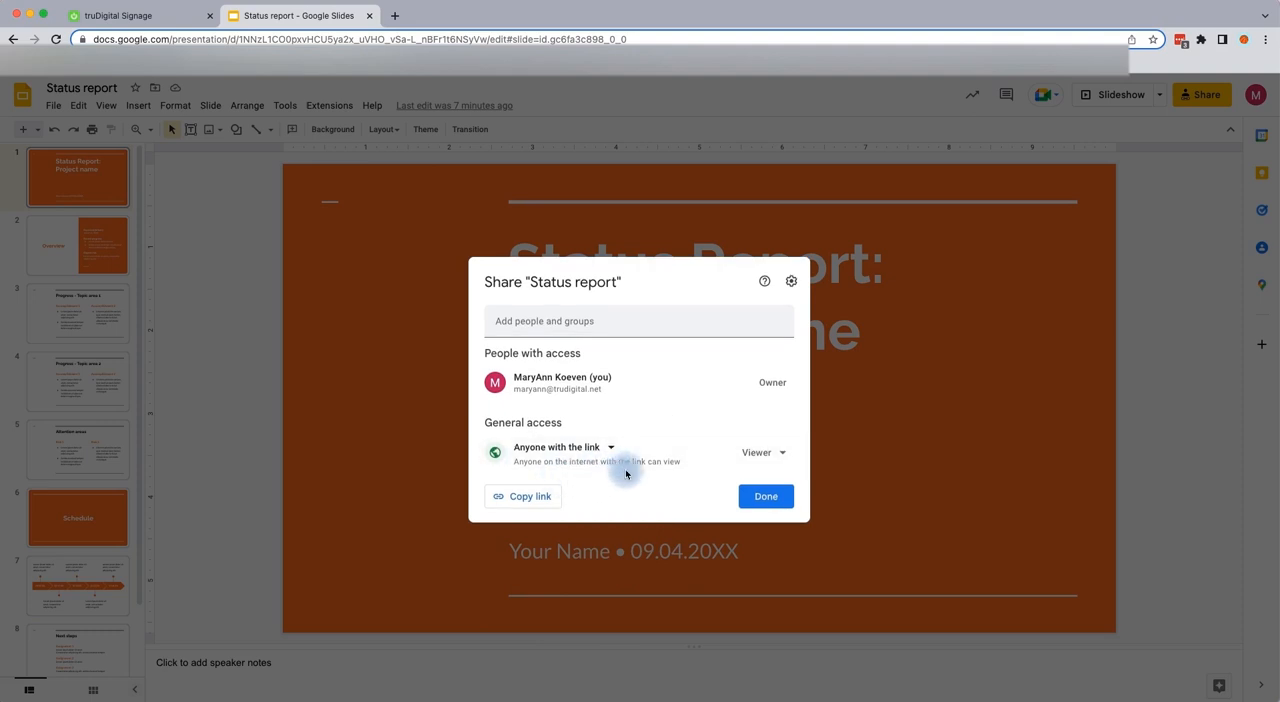
mouse_move(644, 476)
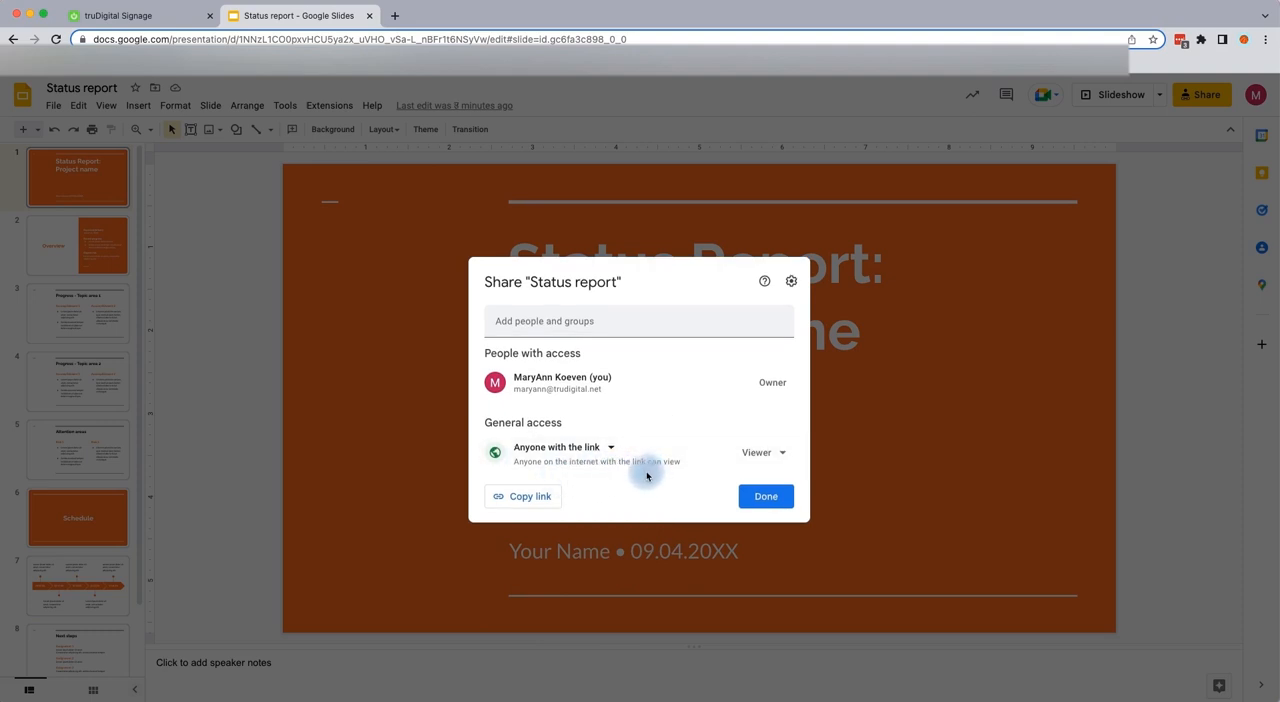
mouse_move(616, 494)
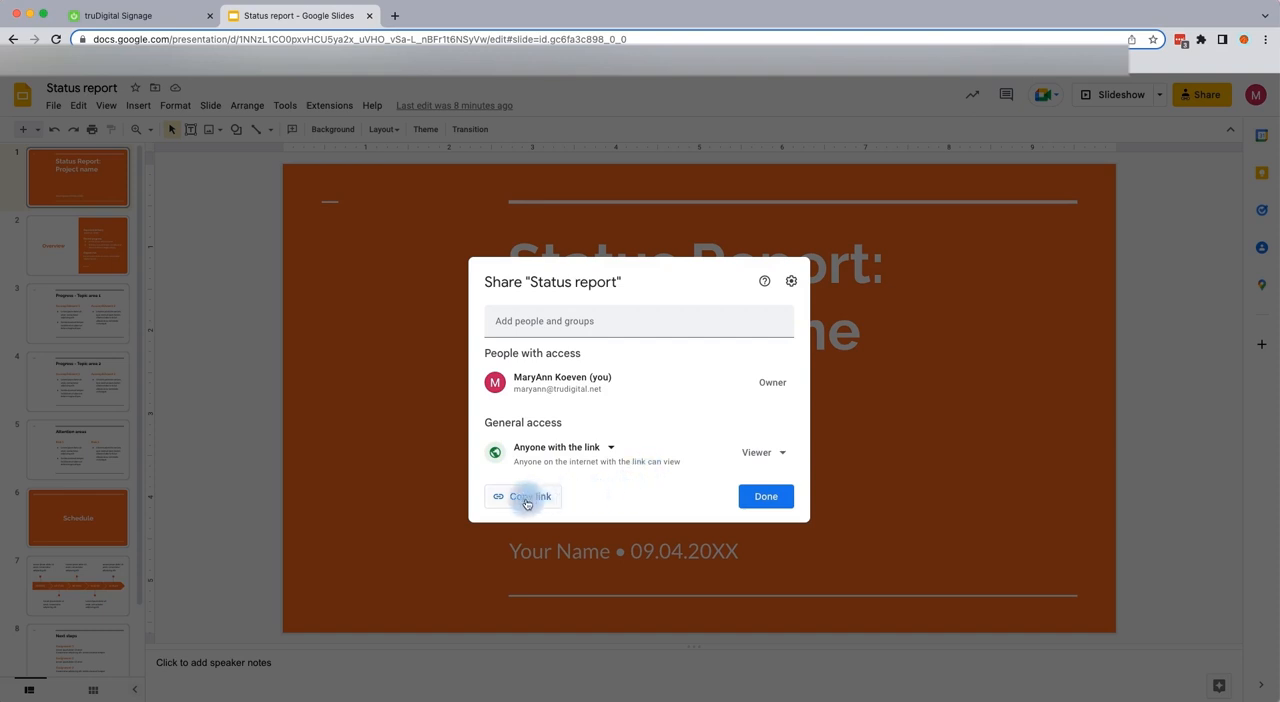
- Copy the Status report's shareable viewer link
click(524, 496)
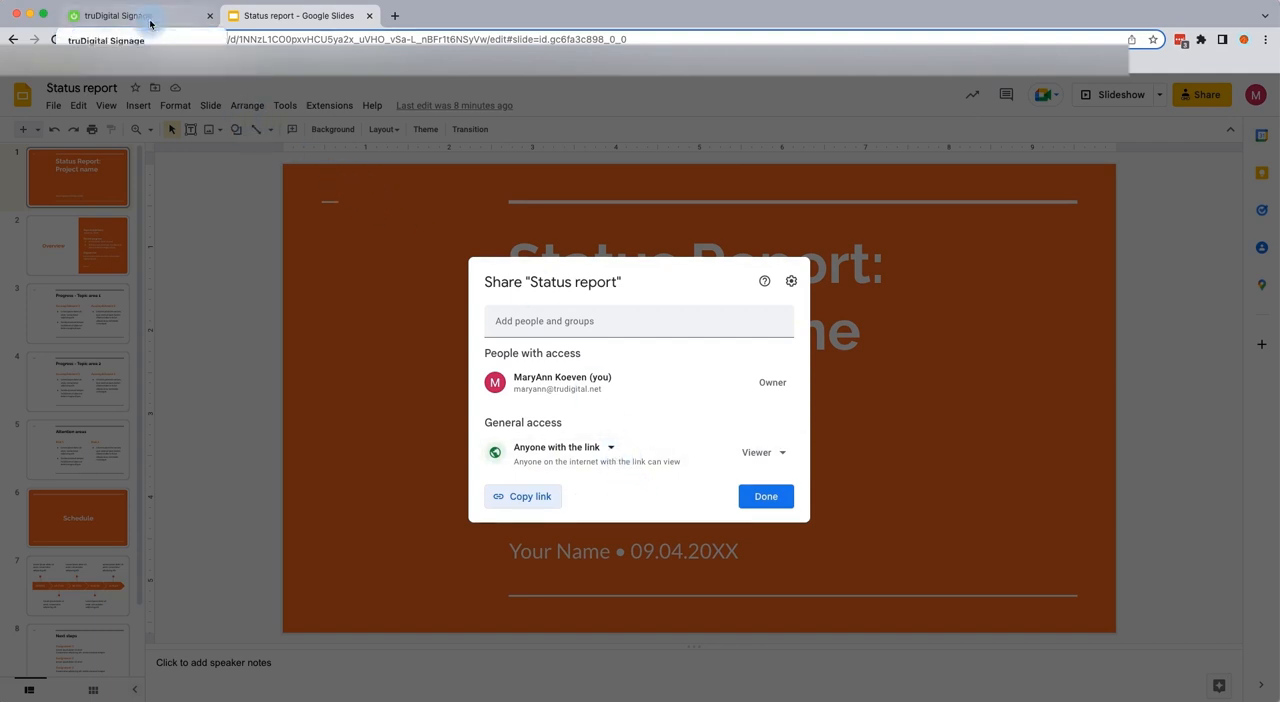
- Paste the copied link into the Share URL field, keep duration at 10 seconds, and save
click(116, 16)
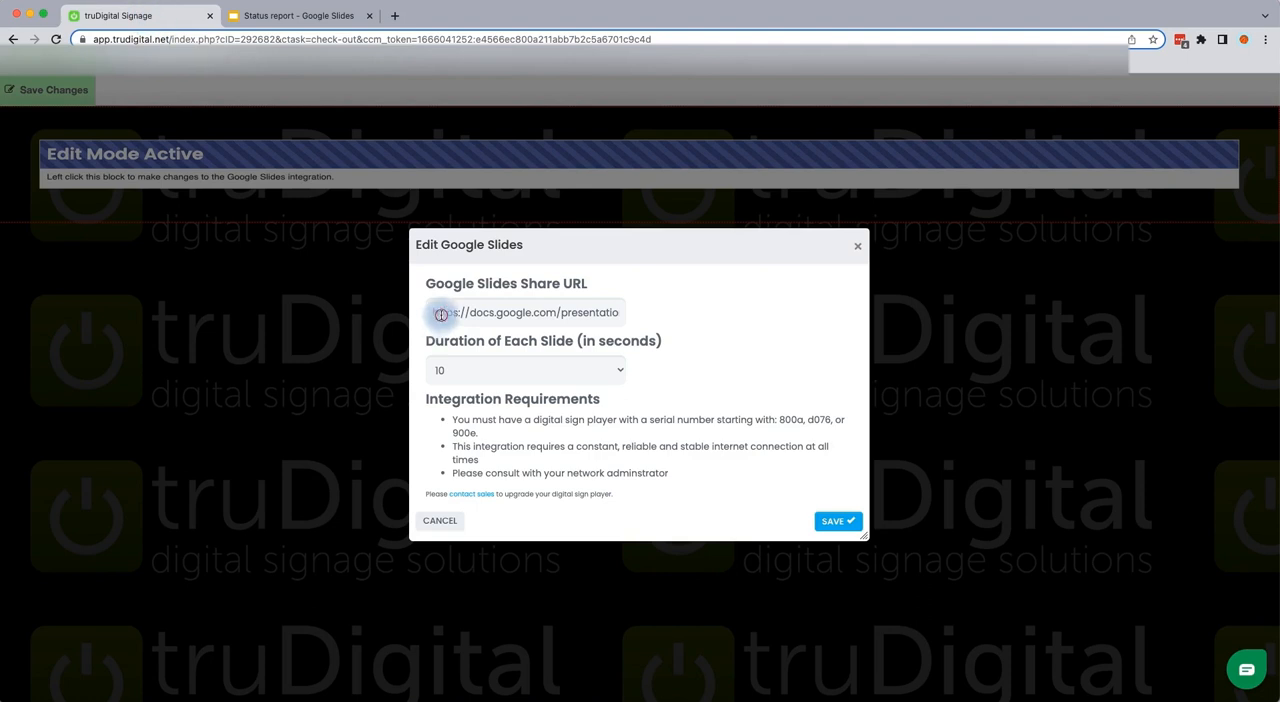
triple_click(524, 312)
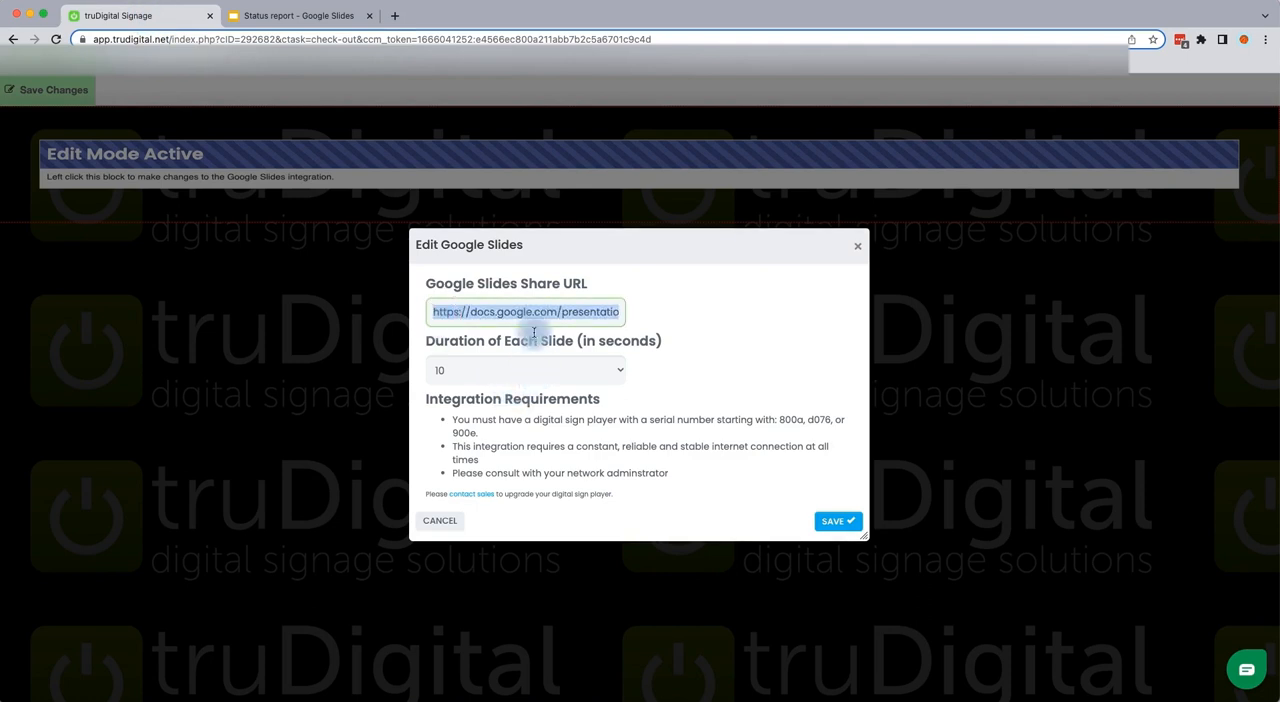
mouse_move(572, 438)
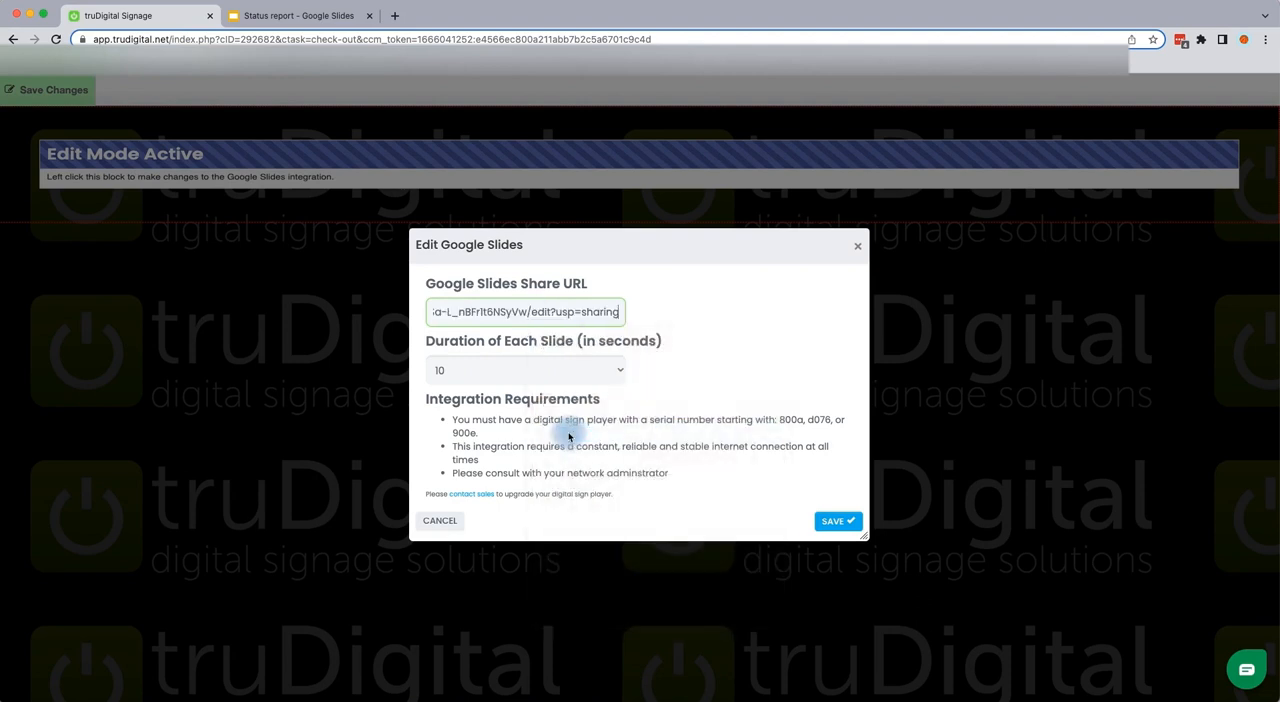
mouse_move(584, 340)
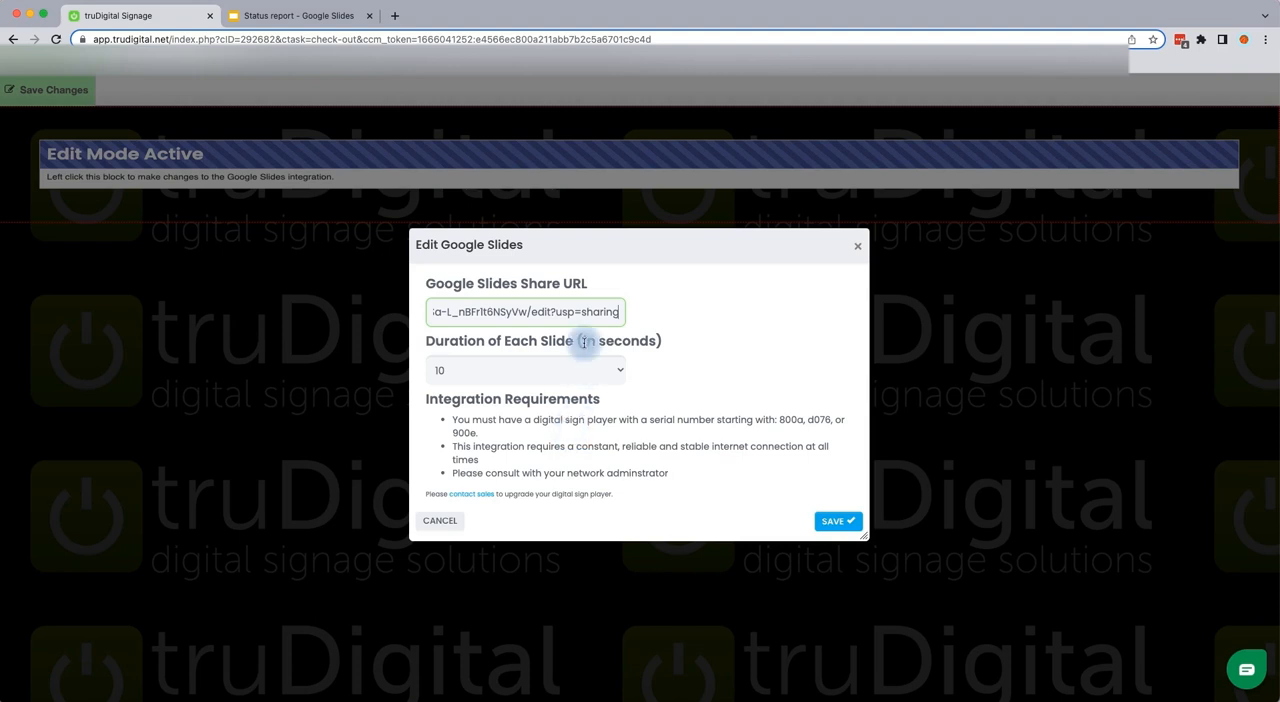
mouse_move(464, 356)
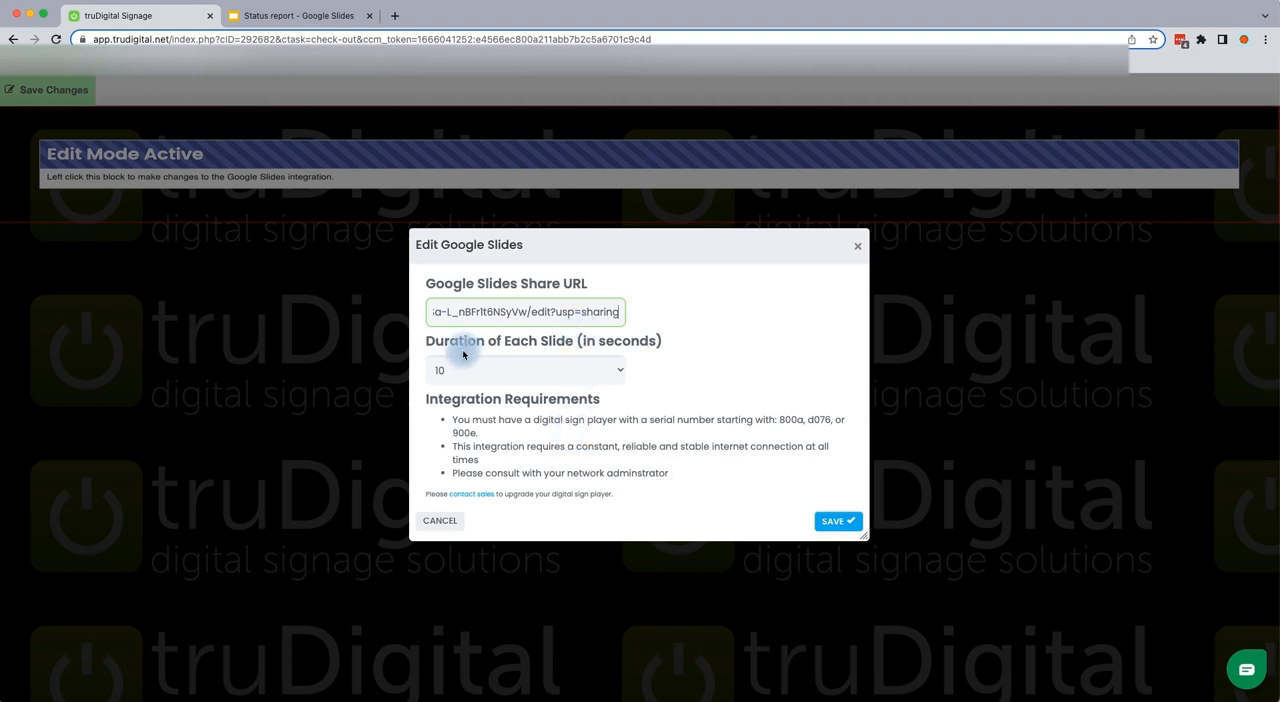
click(524, 370)
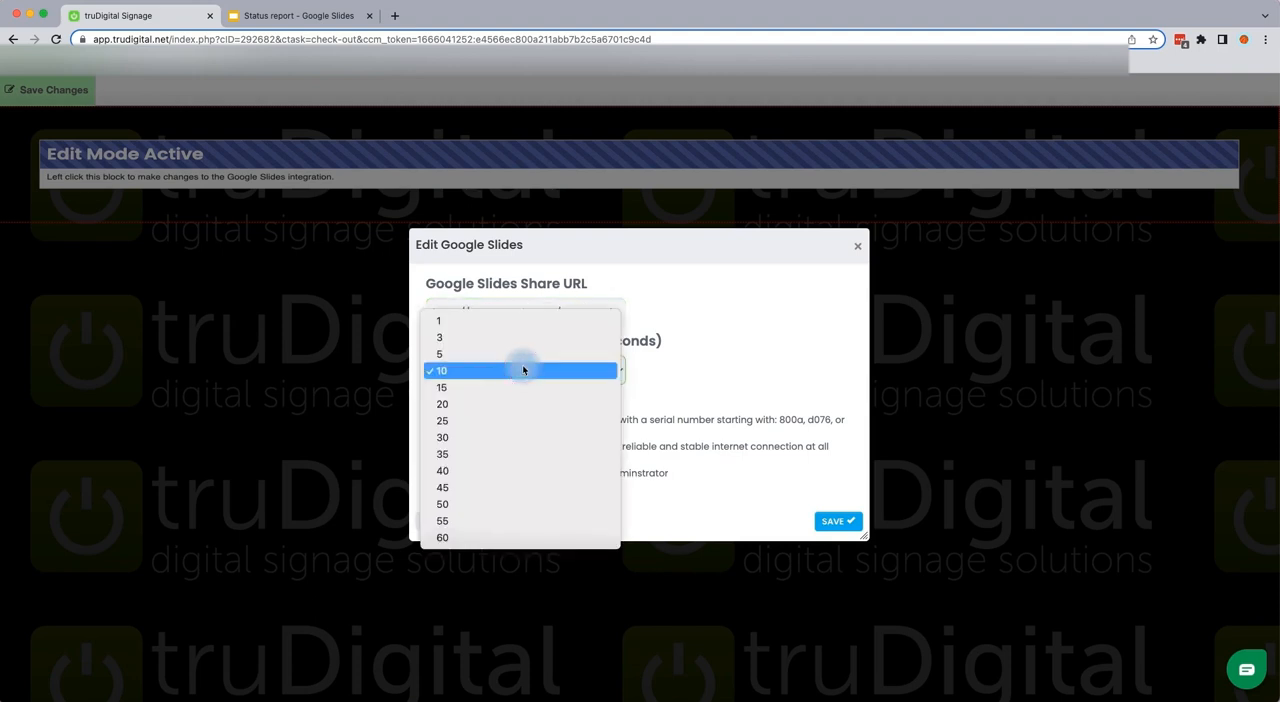
mouse_move(700, 404)
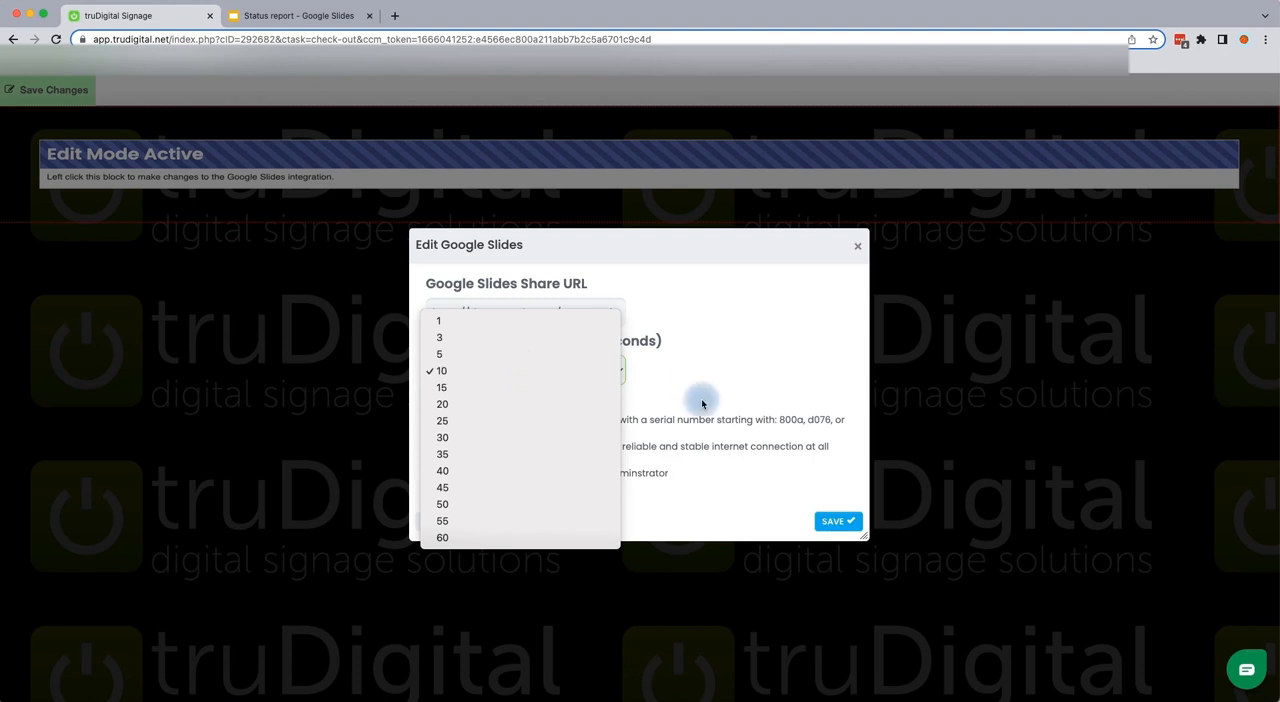
click(440, 372)
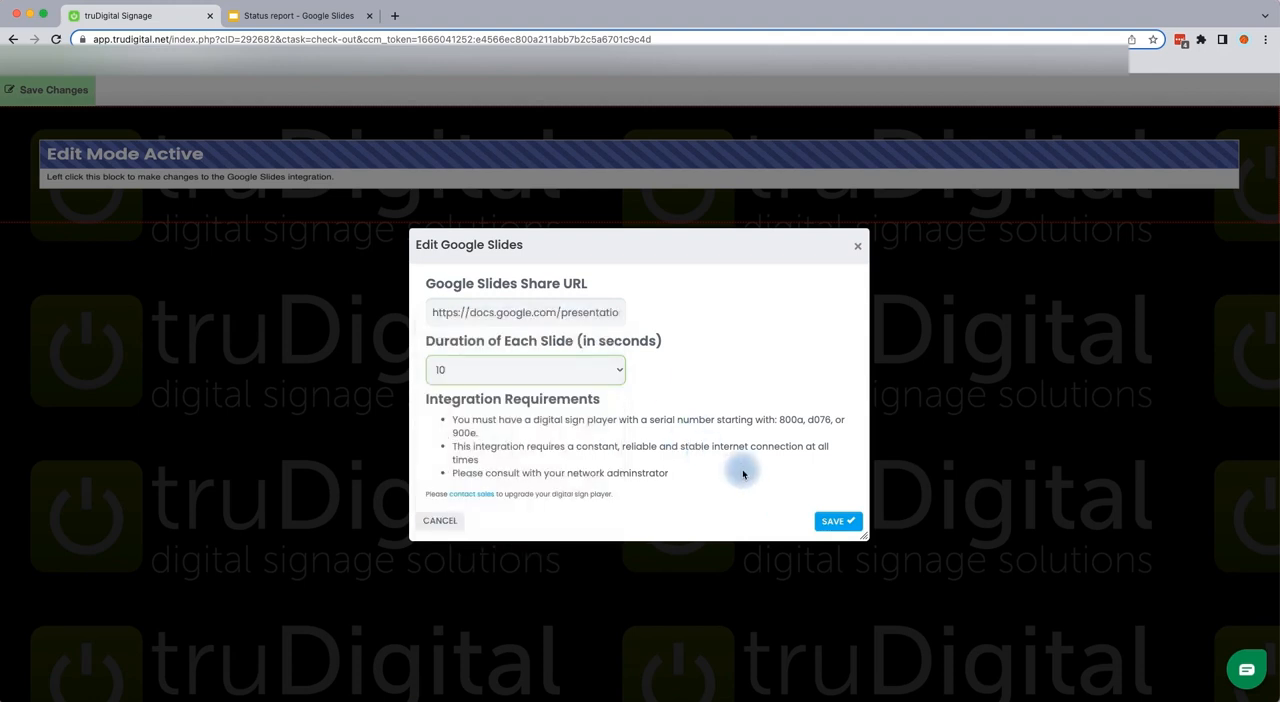
click(836, 520)
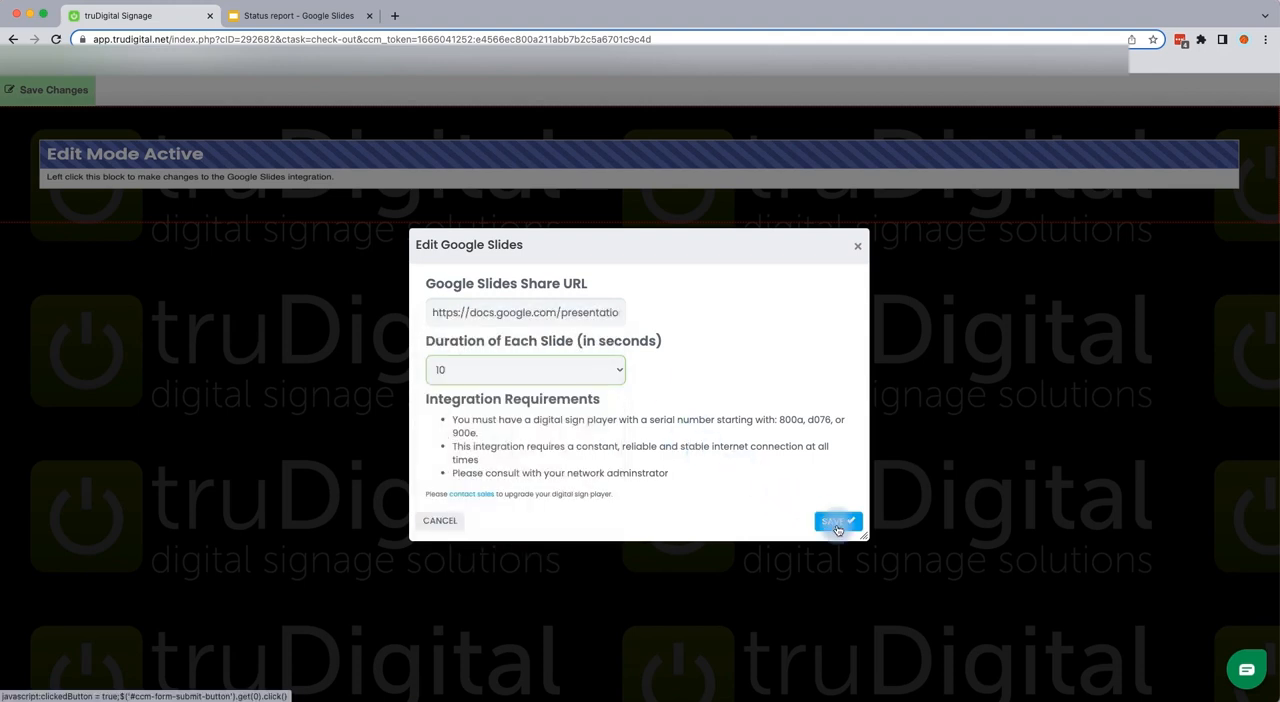
click(836, 520)
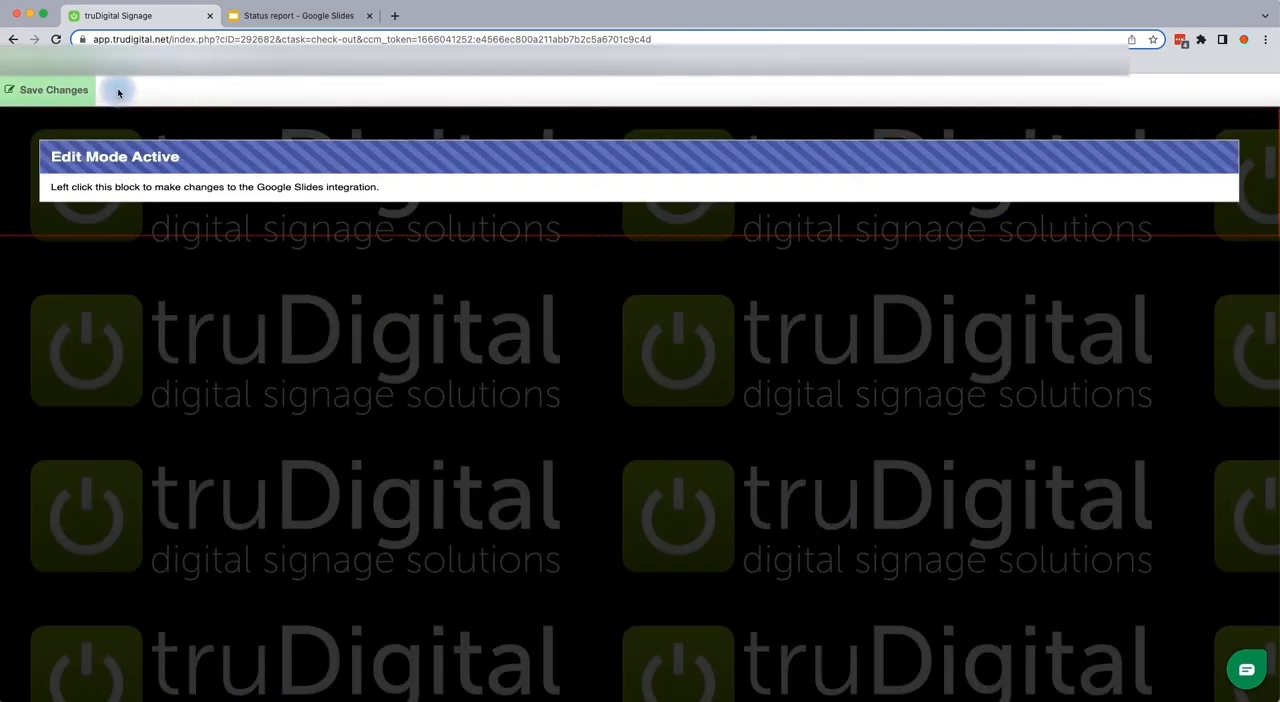
- Save the template page changes via Save Changes in the version comments panel
click(48, 90)
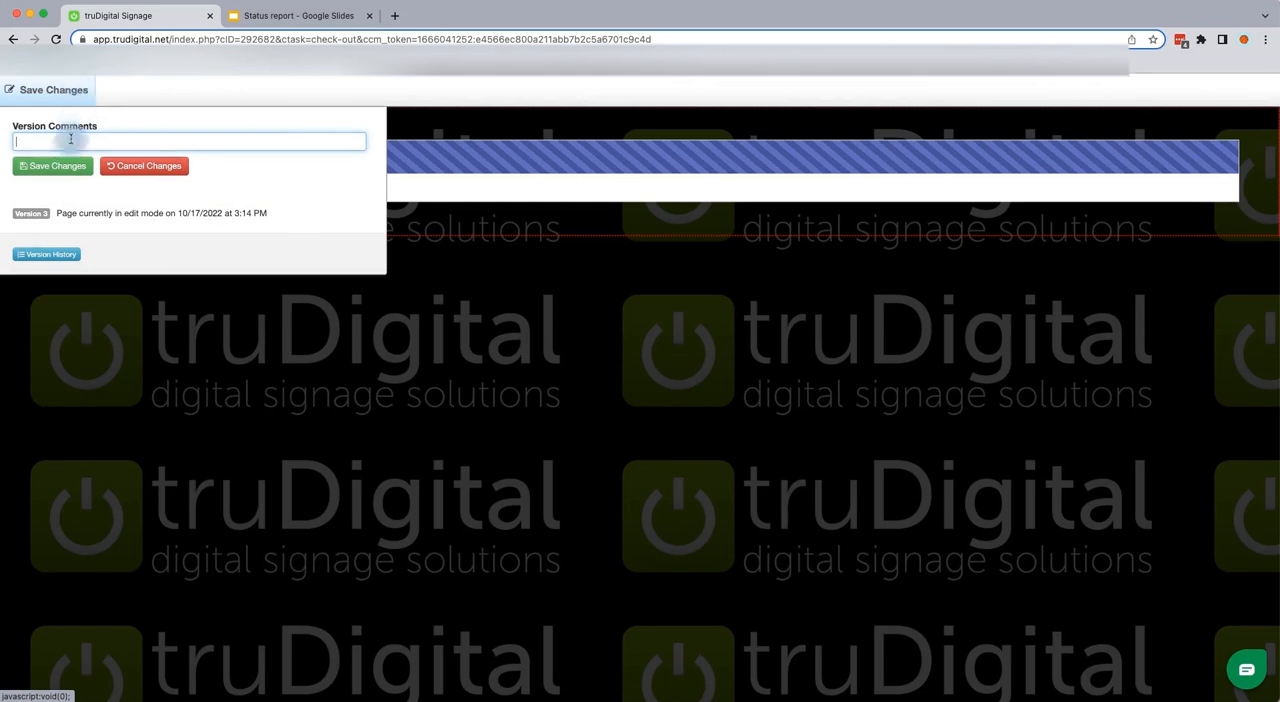
click(52, 164)
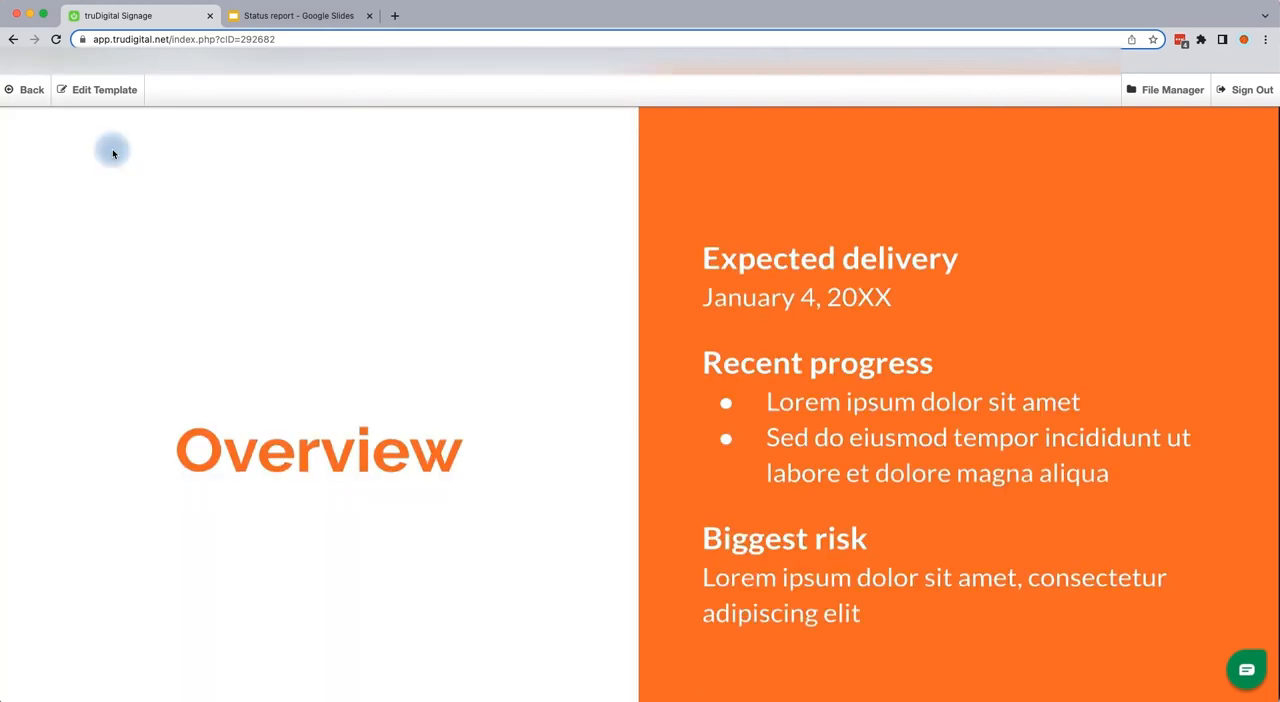
mouse_move(432, 338)
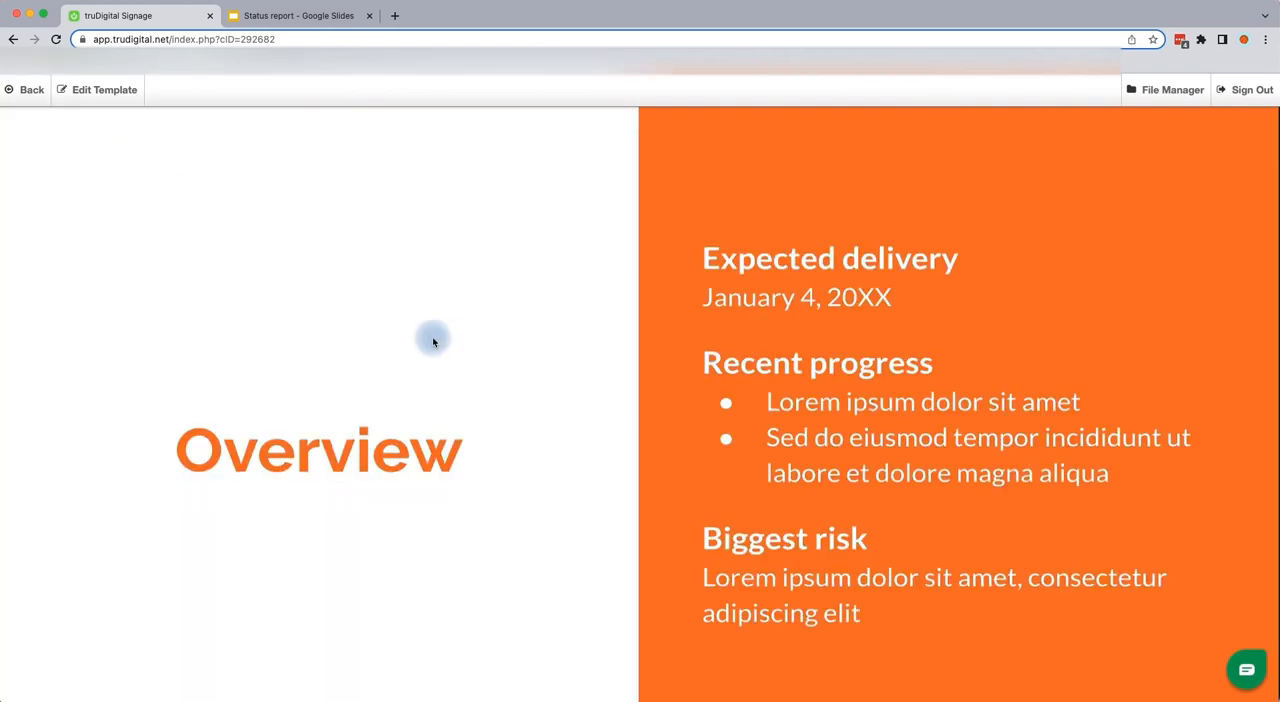
mouse_move(424, 336)
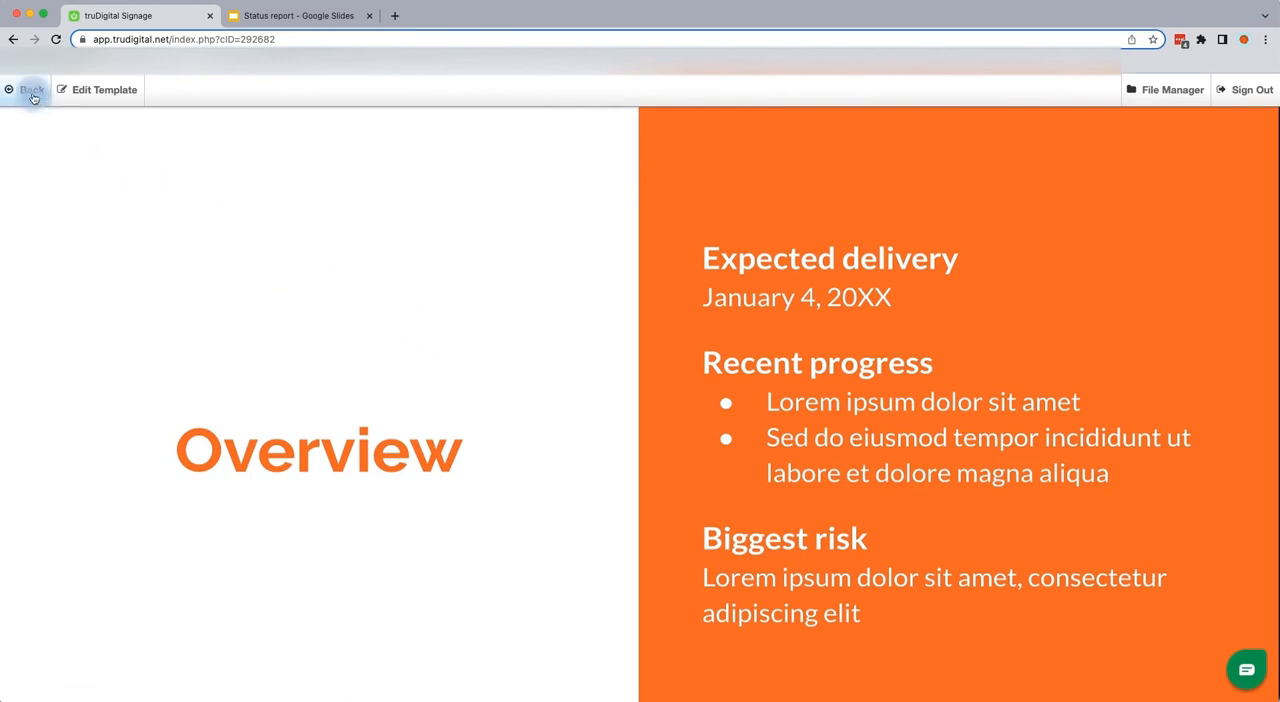
- Go back from the template preview to the My Playlist page
click(32, 90)
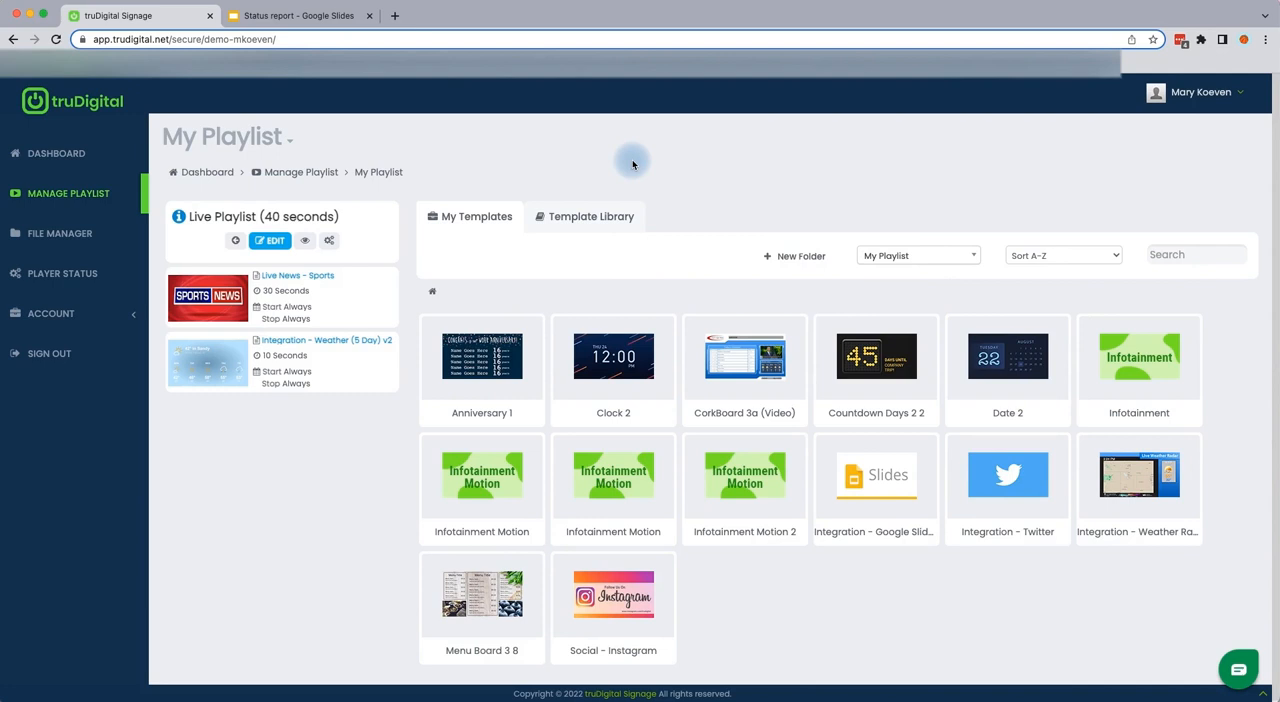
mouse_move(712, 220)
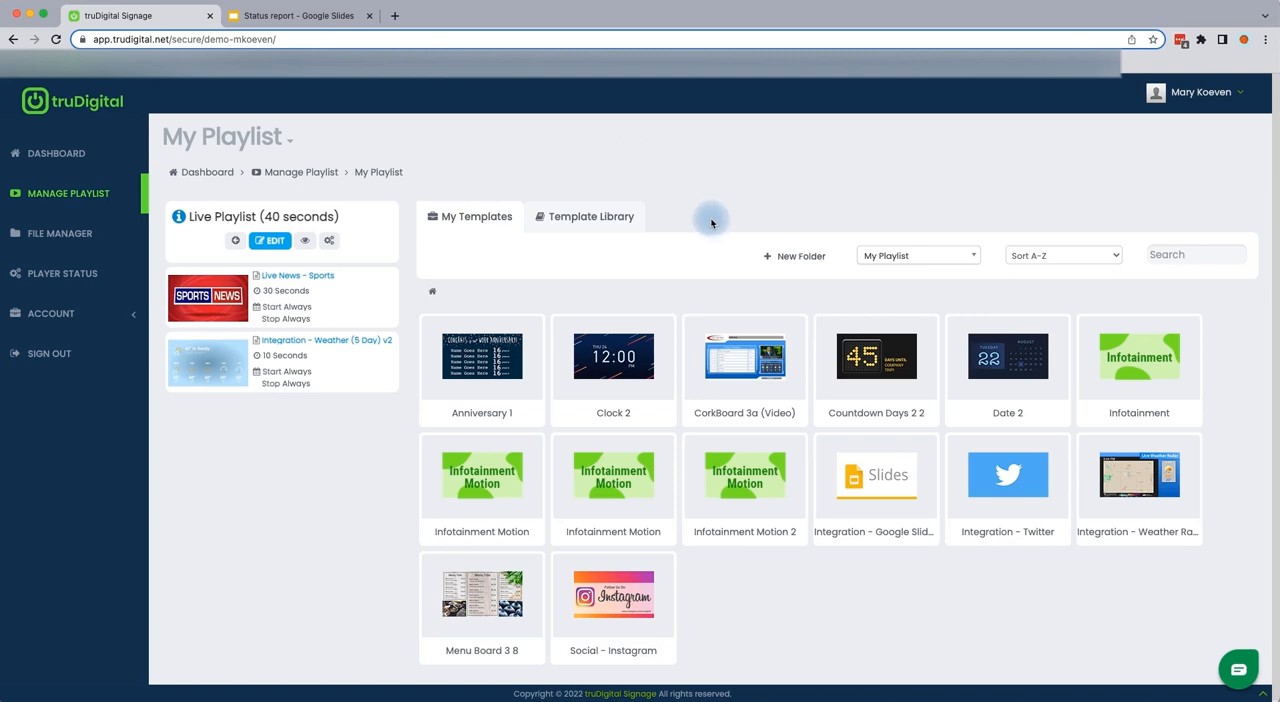
mouse_move(270, 240)
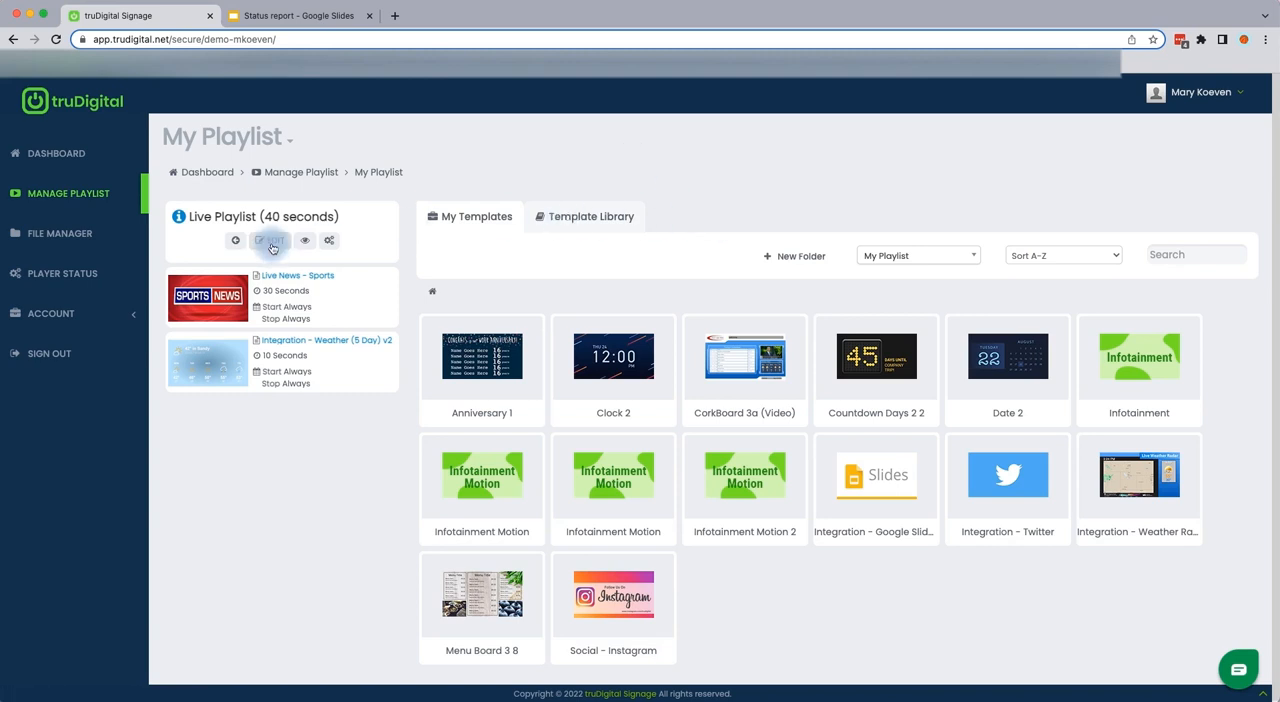
- Drag Integration - Google Slides into the live playlist and save it at 50 seconds total
click(268, 240)
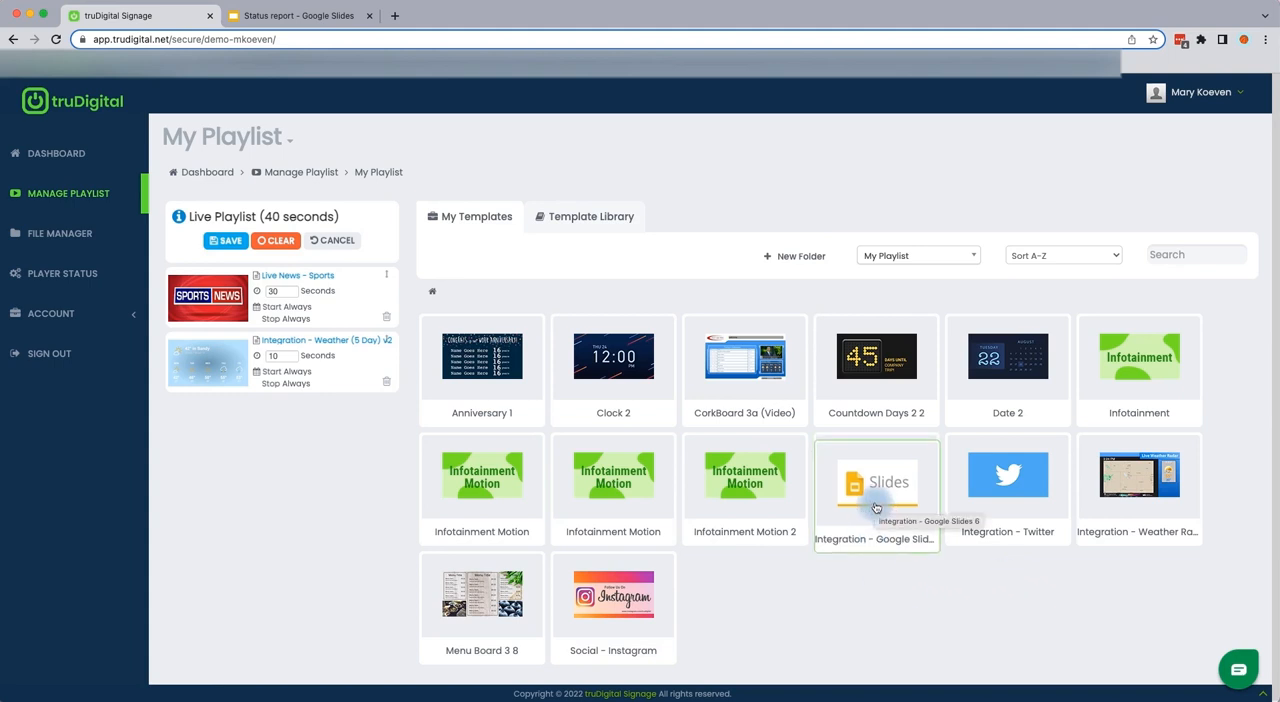
drag(876, 476, 288, 412)
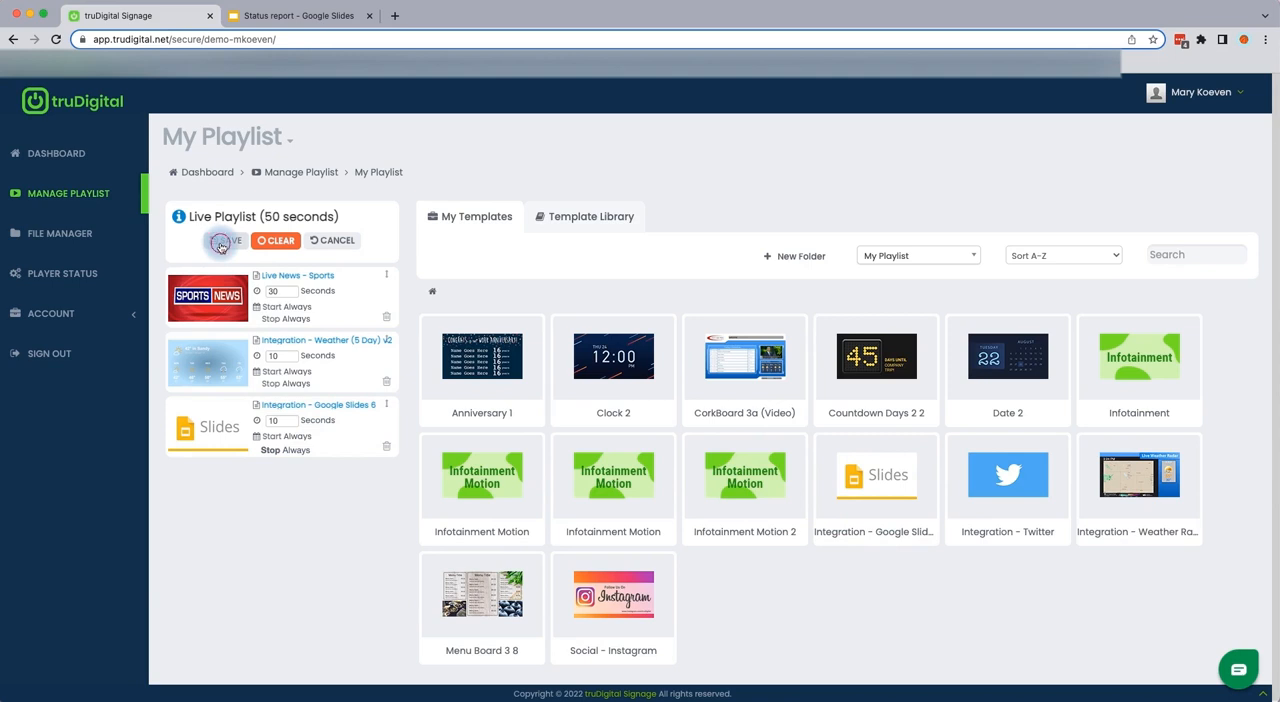
click(222, 240)
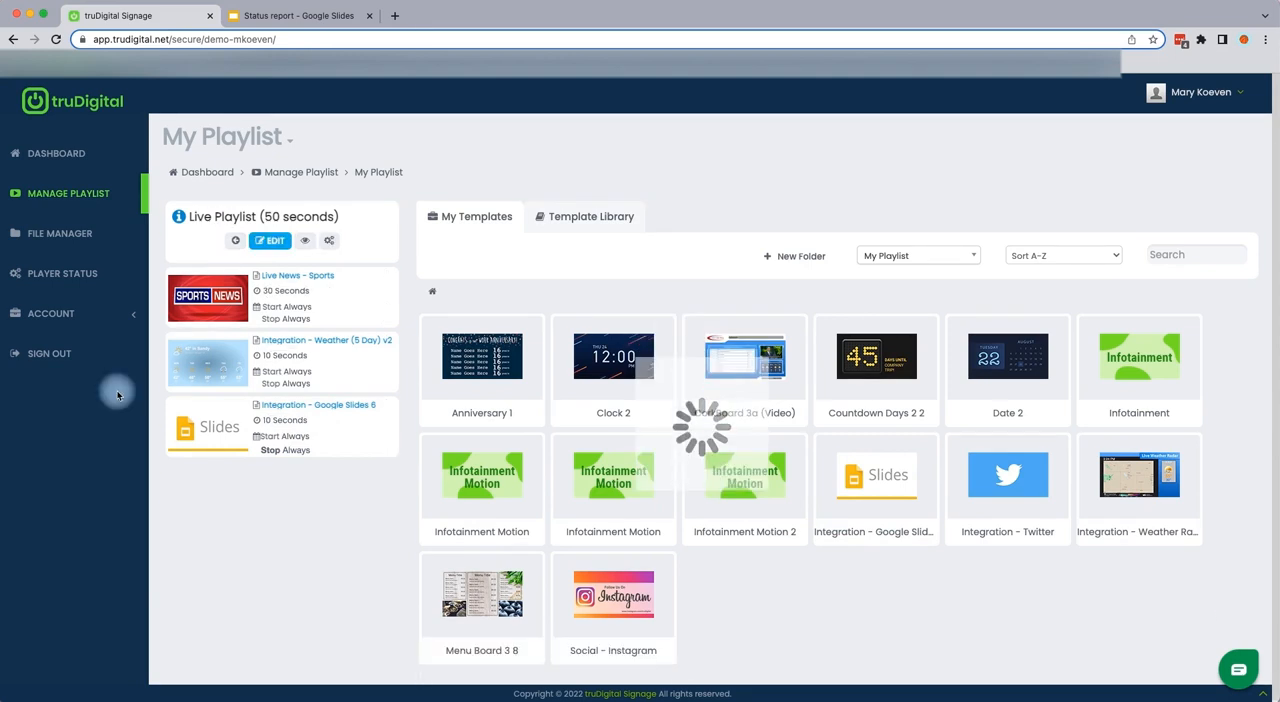